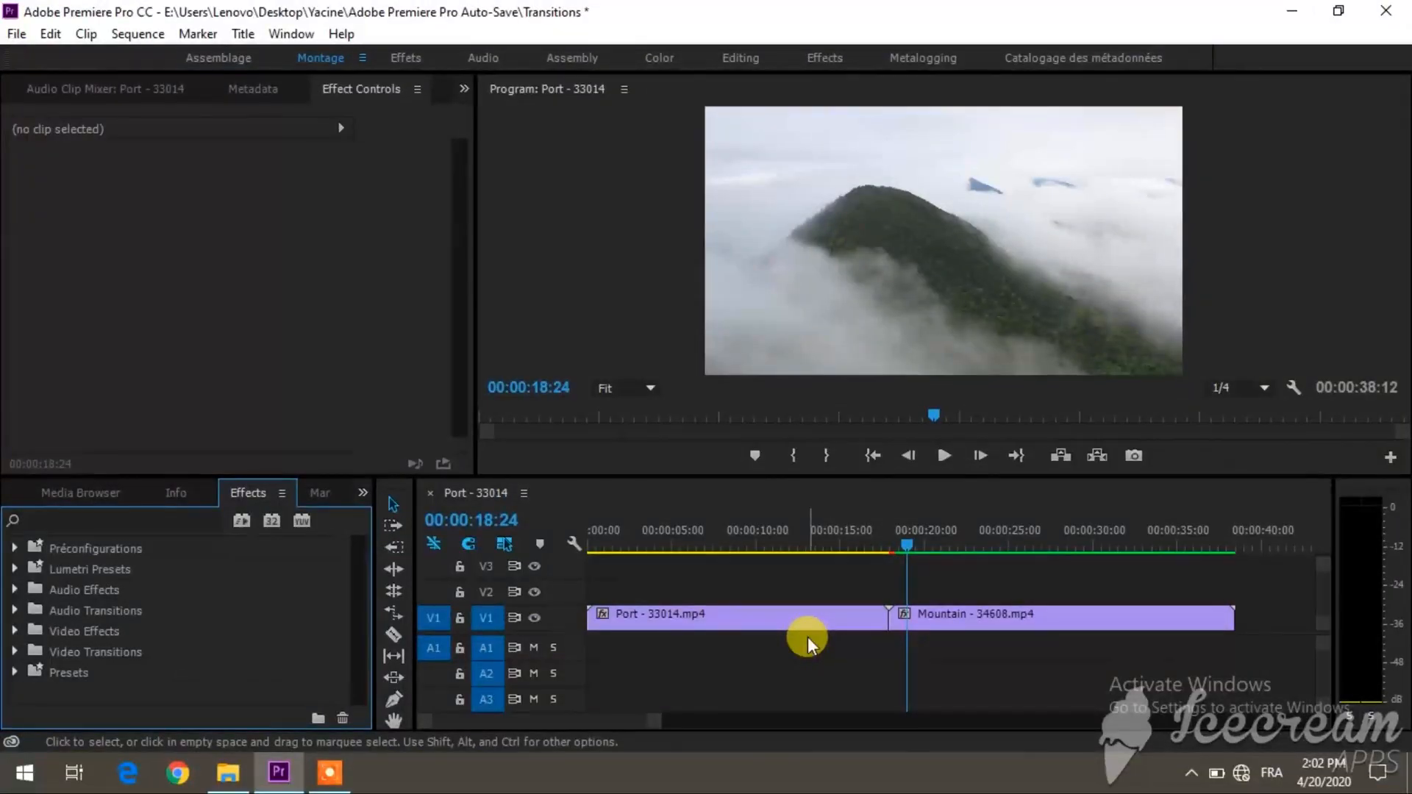
Park the playhead just after the Port–Mountain cut and review the sequence info.
click(852, 546)
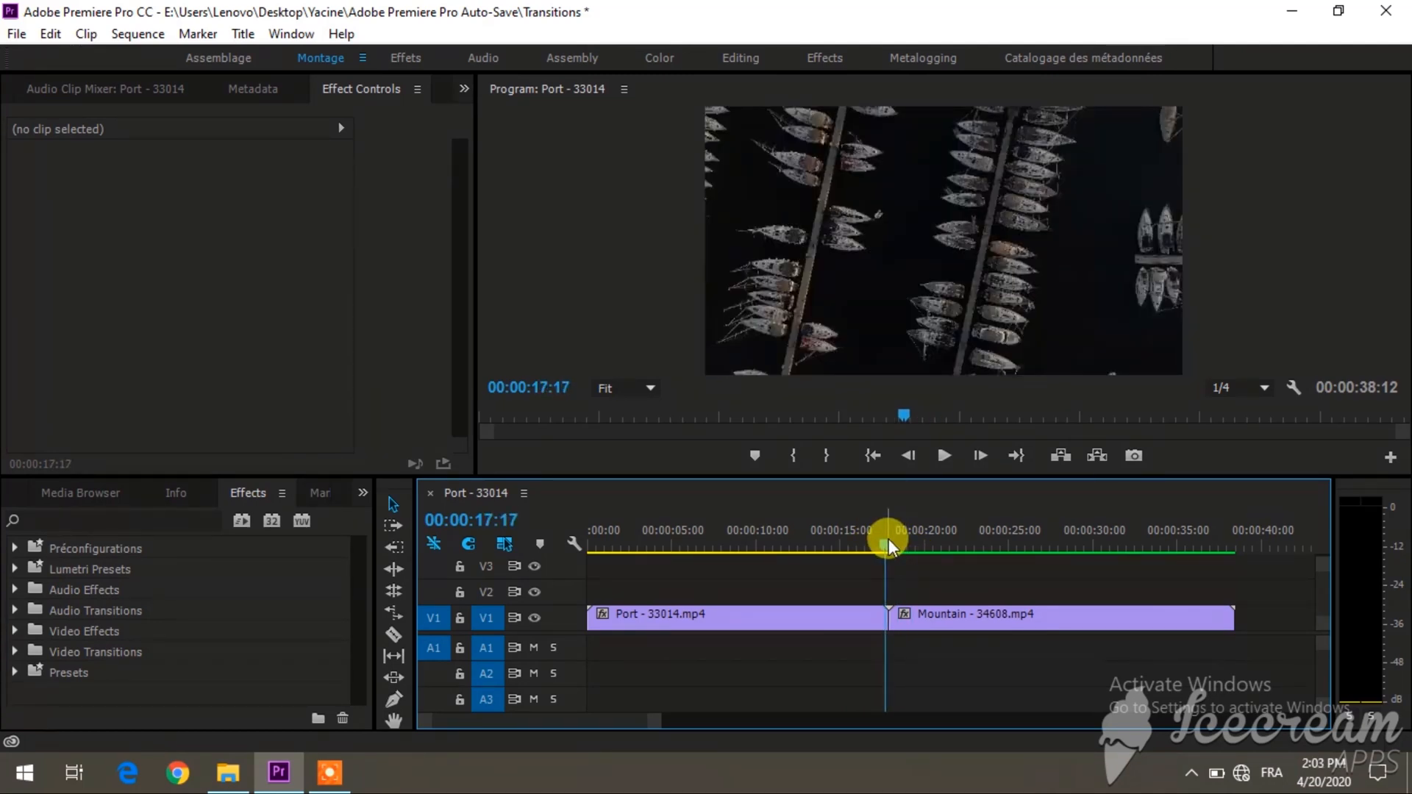
click(944, 455)
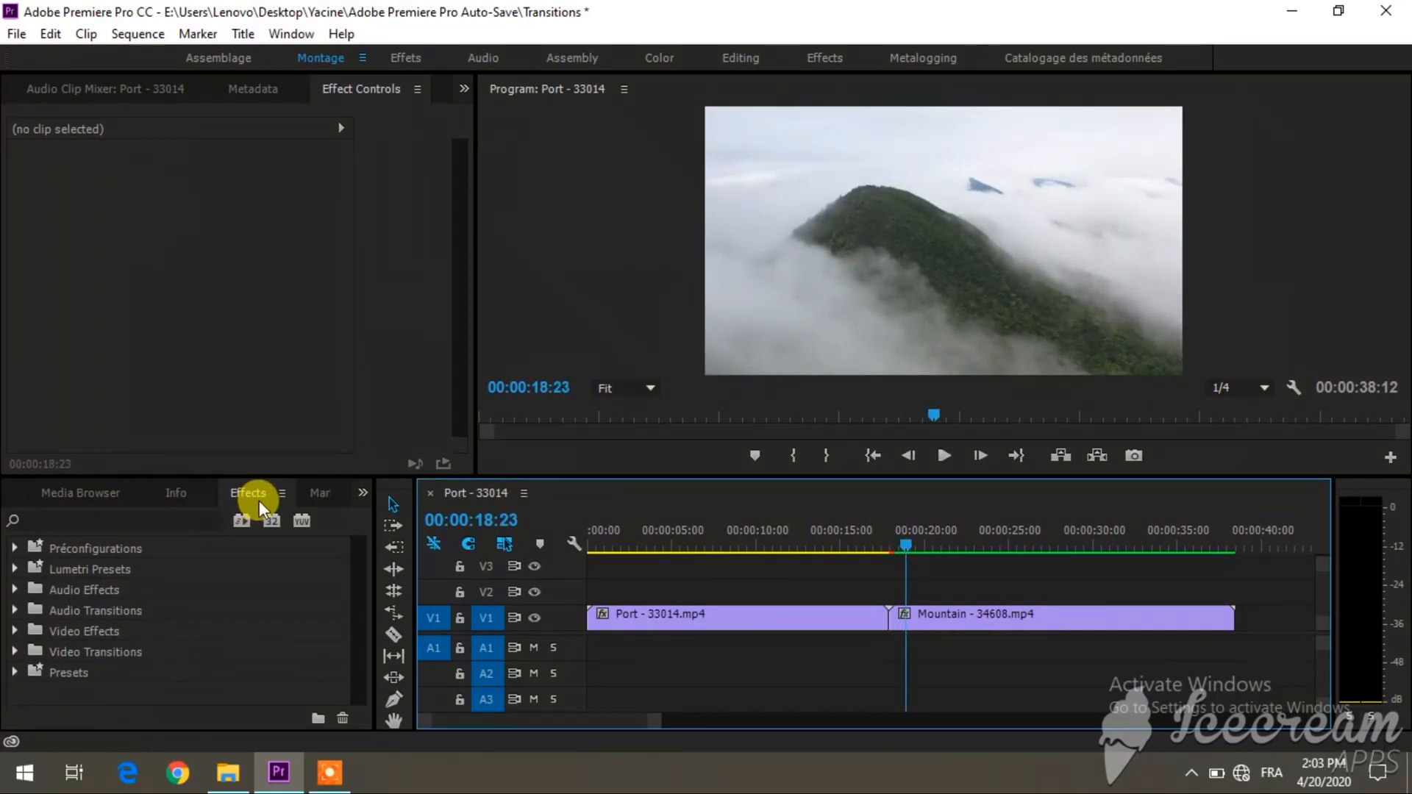
click(176, 492)
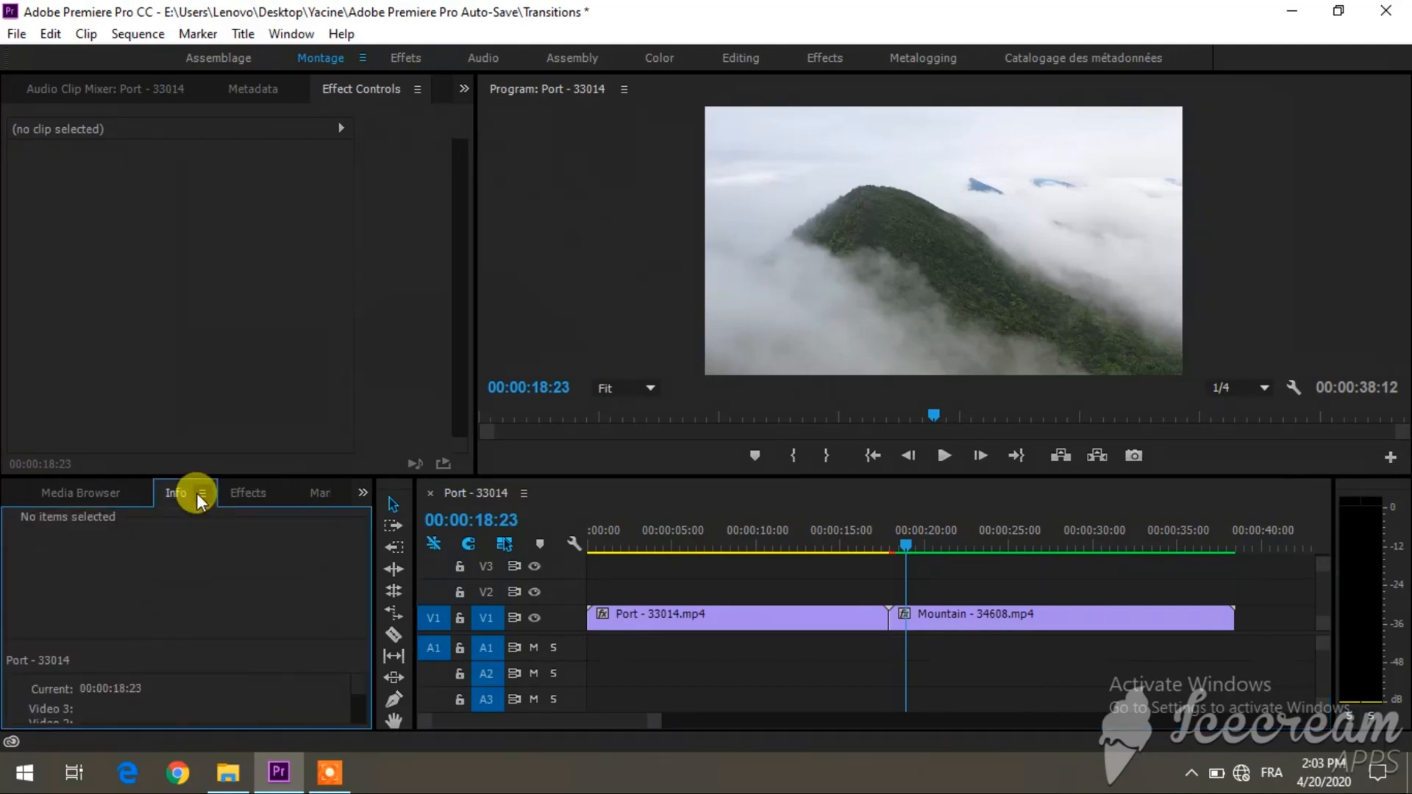
click(247, 493)
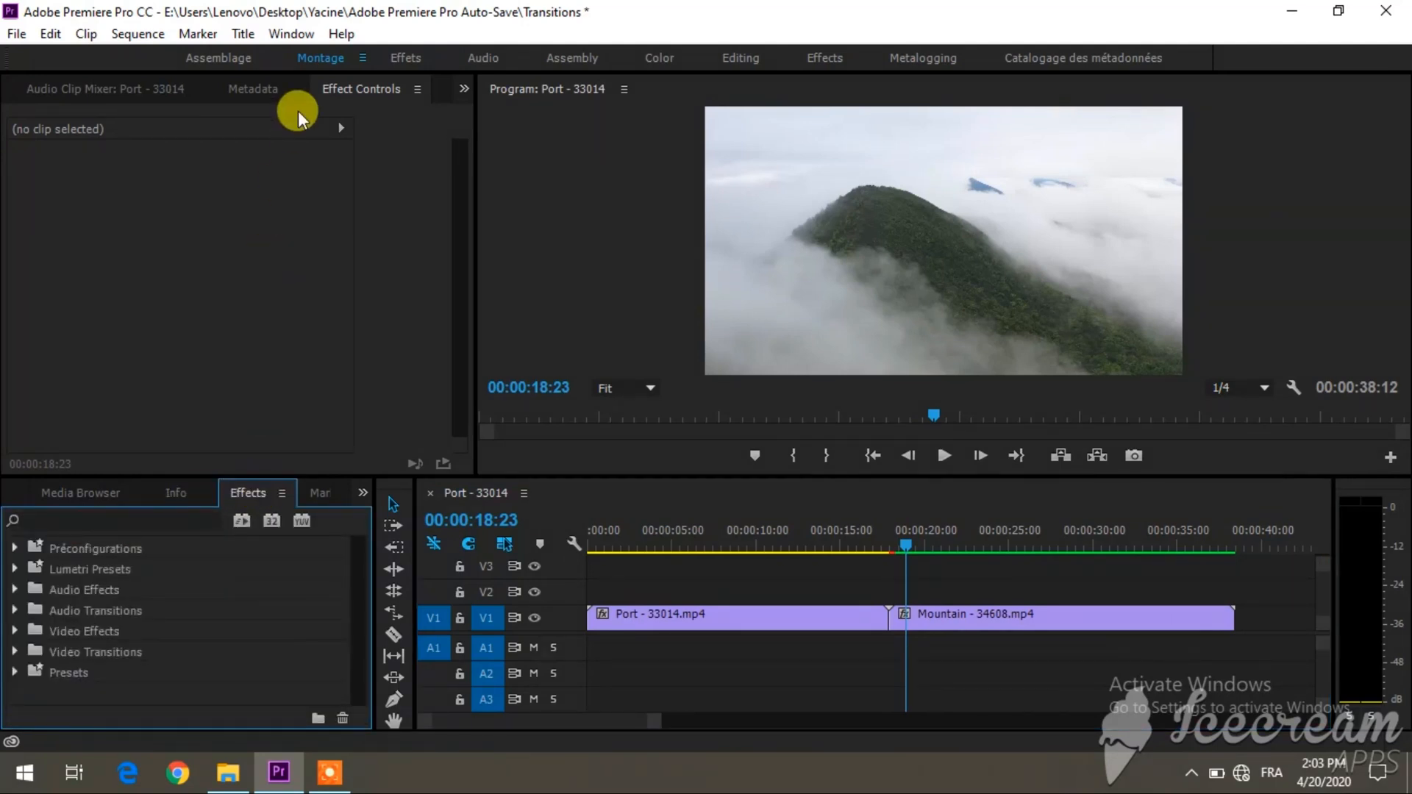
Show the Effects panel via Window and import the WGFX transitions .prfpset preset file.
click(291, 34)
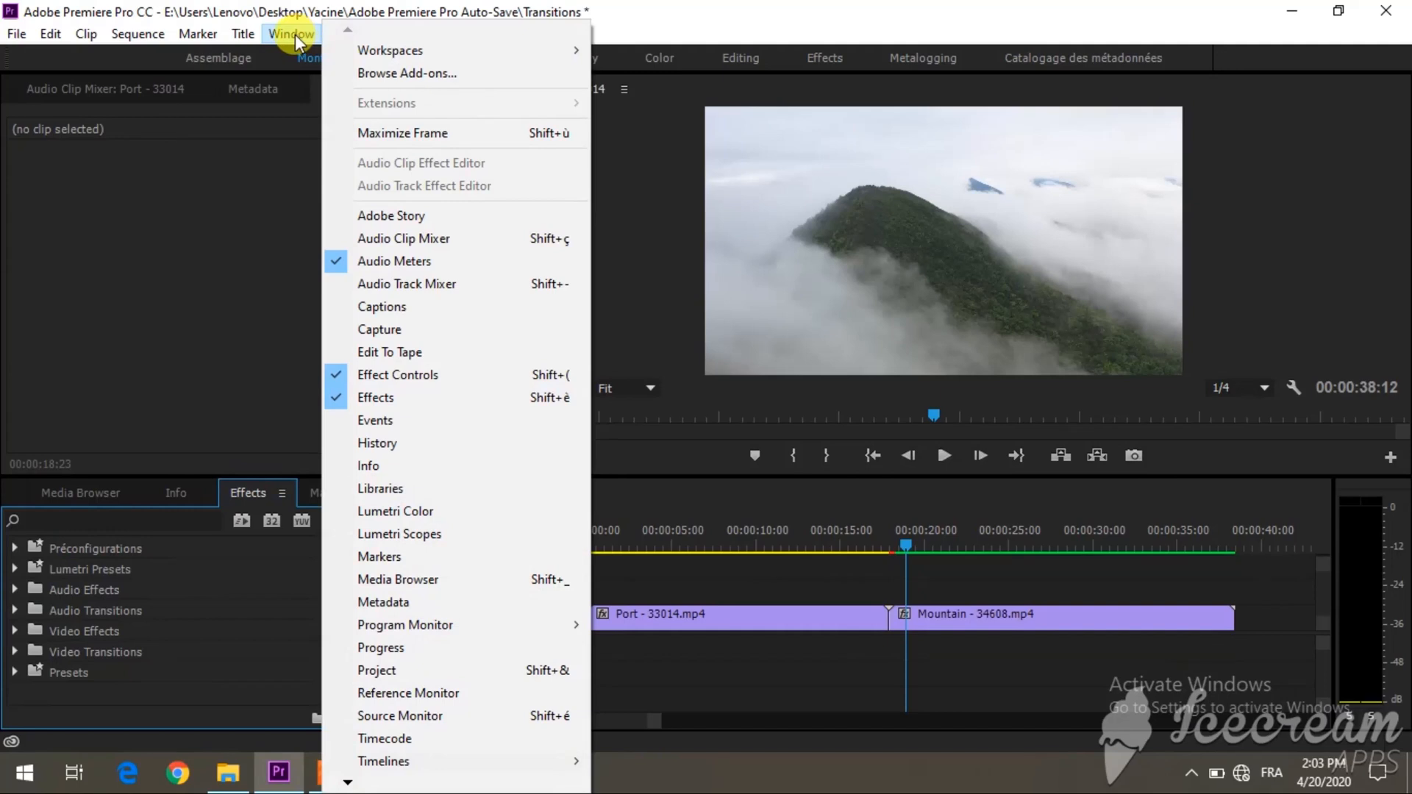
mouse_move(395, 399)
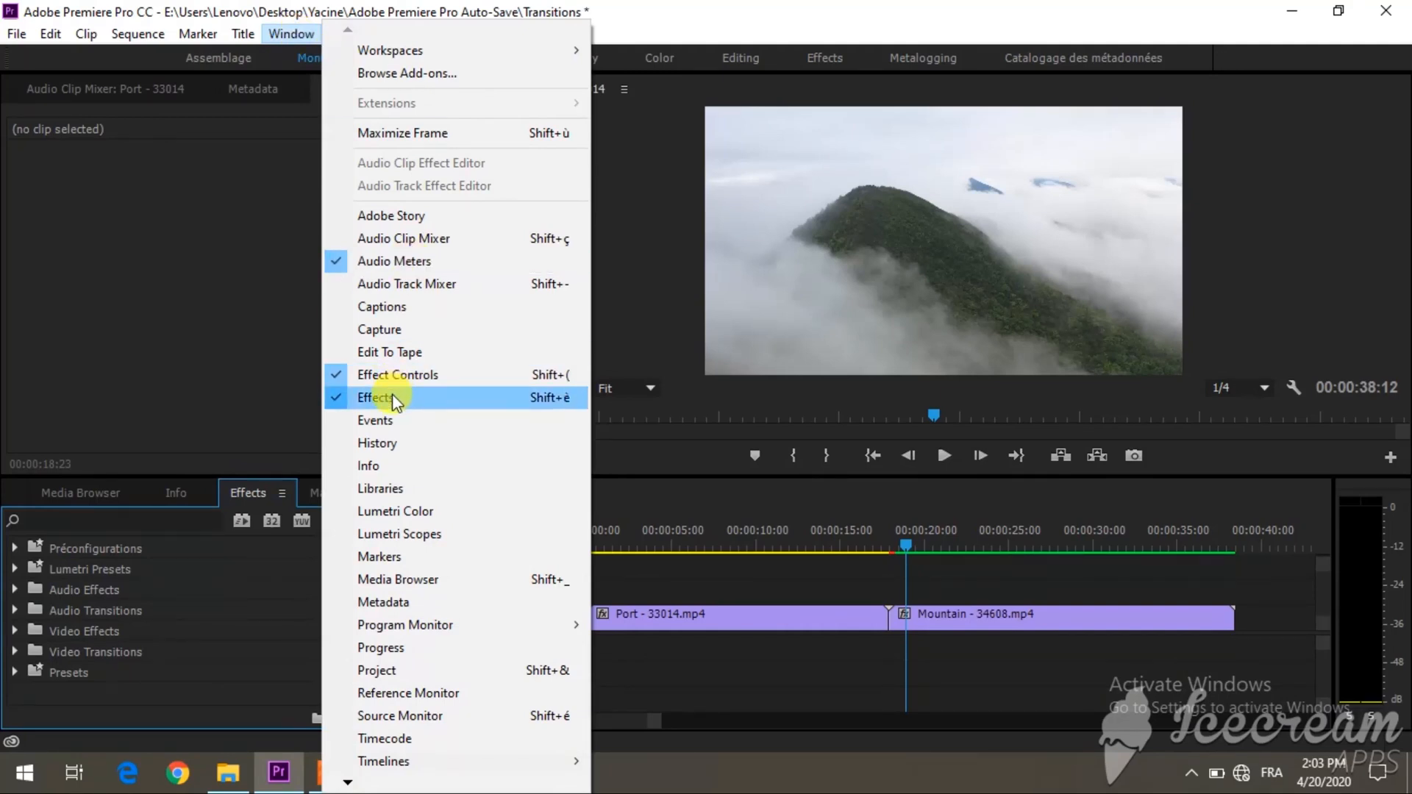
click(372, 397)
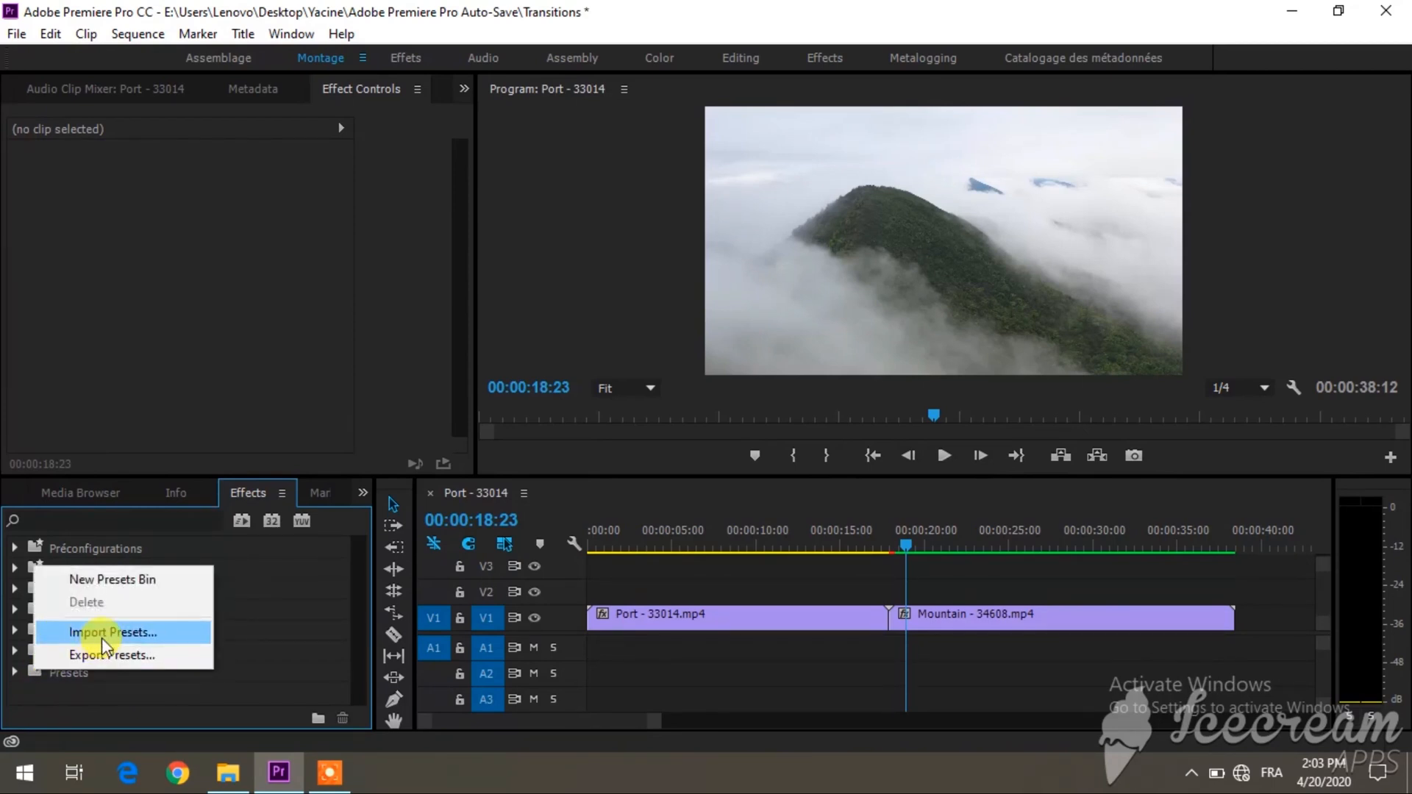
click(112, 632)
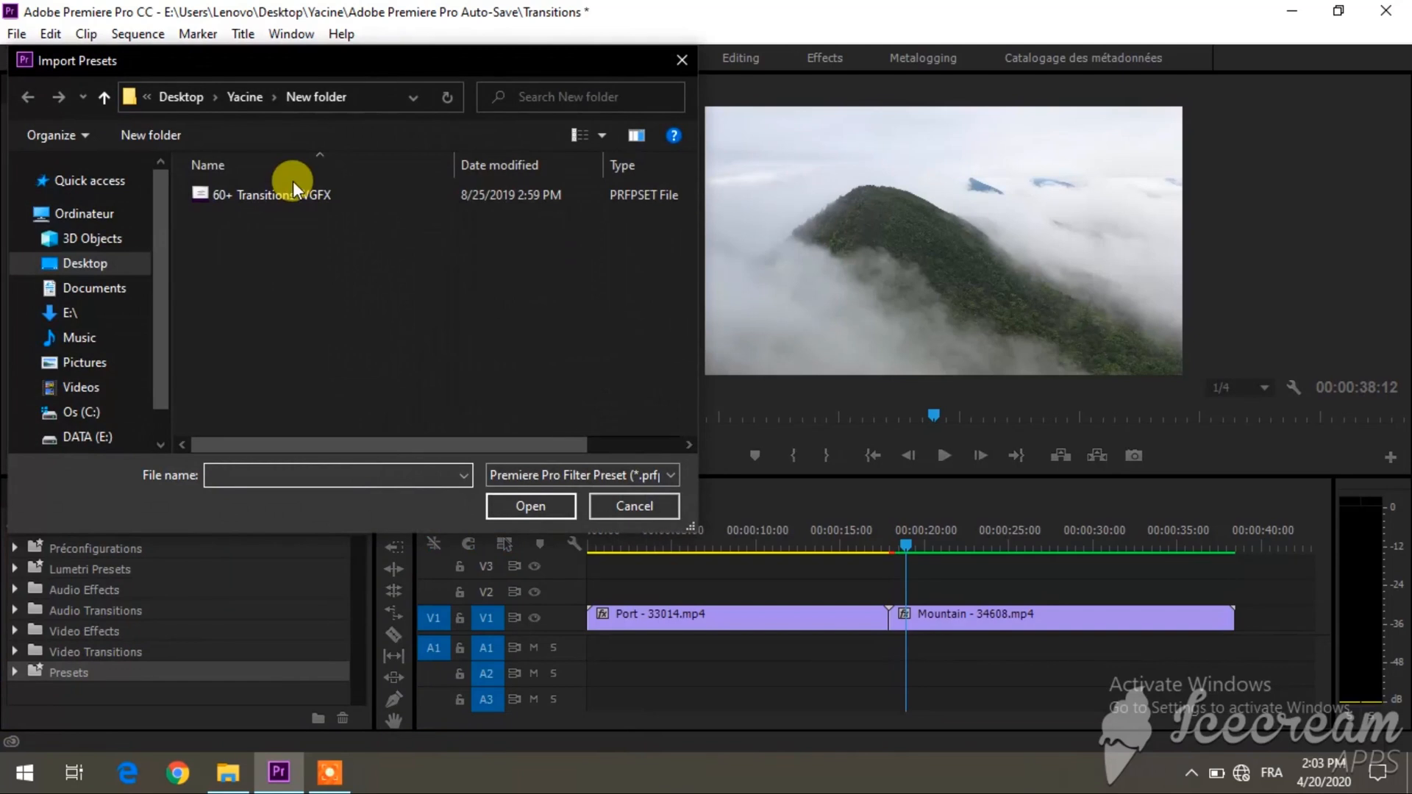
click(633, 506)
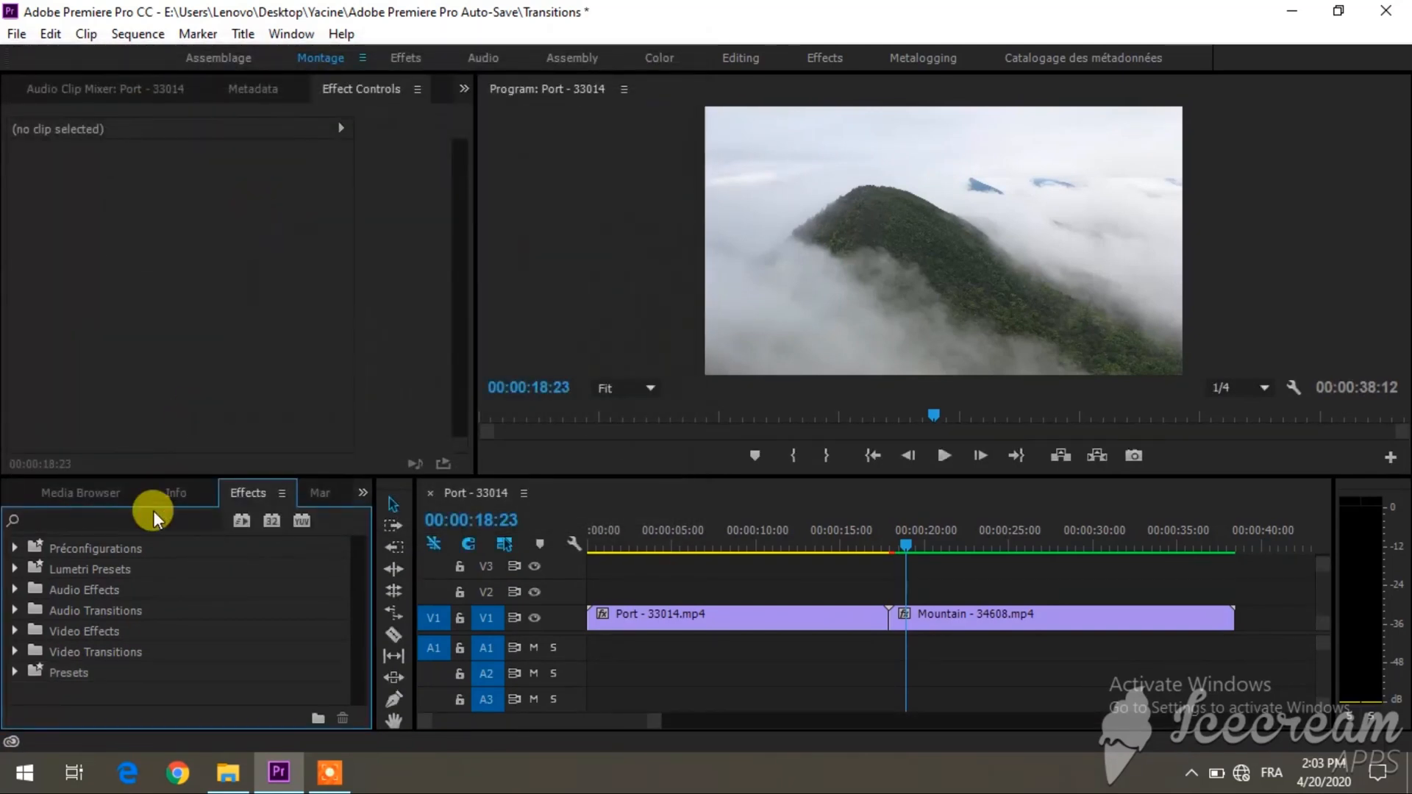
Expand the 60 Transition WGFX Pack down to the Zoom Color 04 and 05 Bottom/Top presets.
click(15, 672)
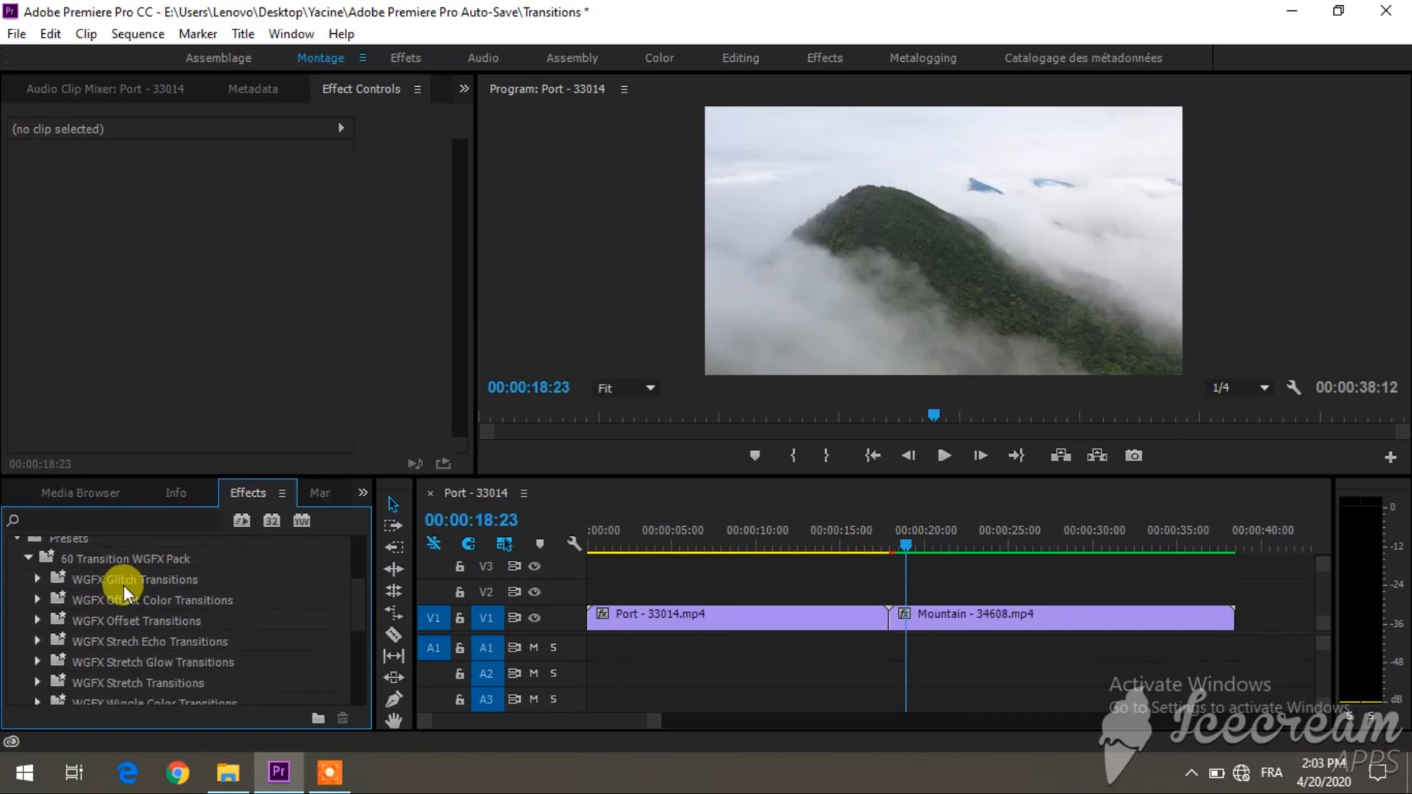
mouse_move(356, 590)
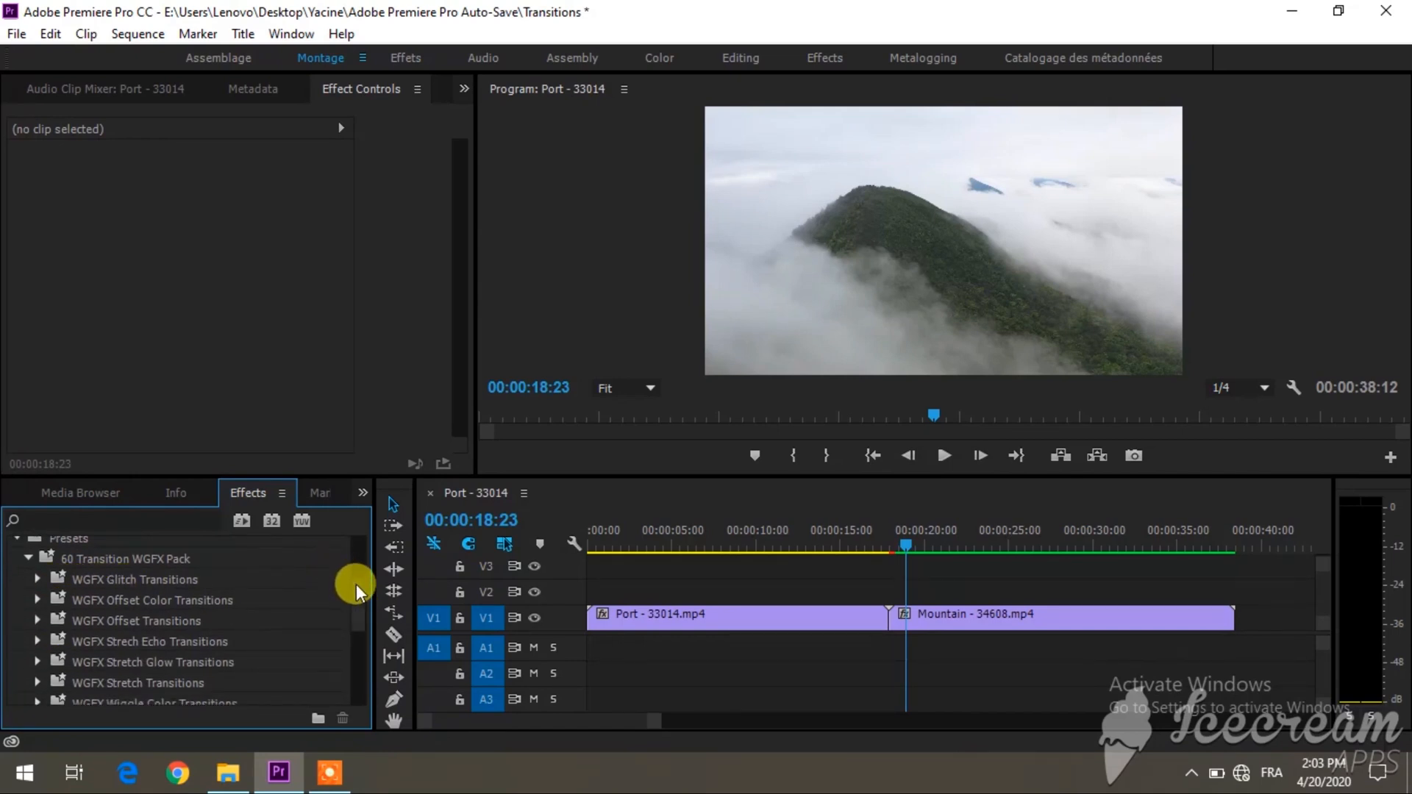
scroll(down, 3)
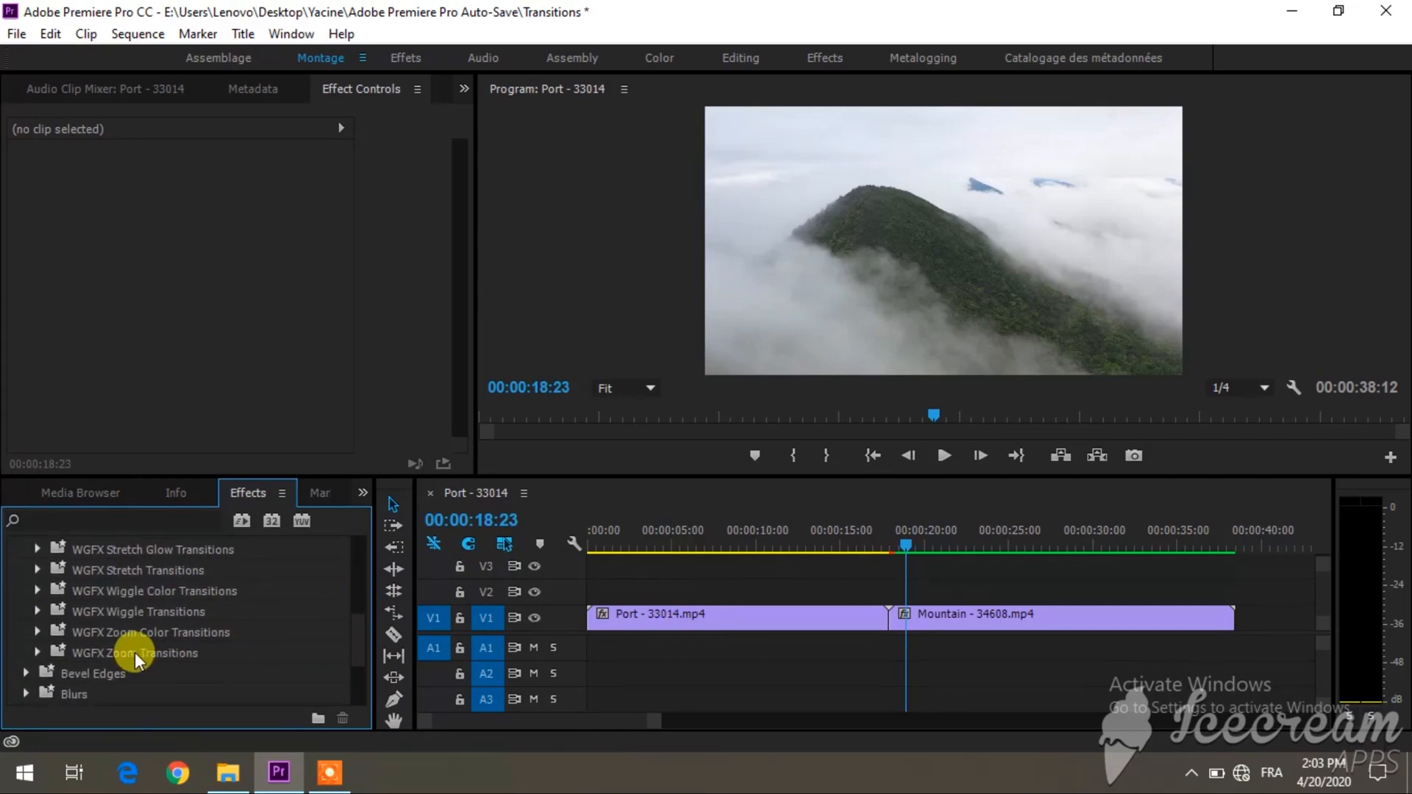
click(38, 632)
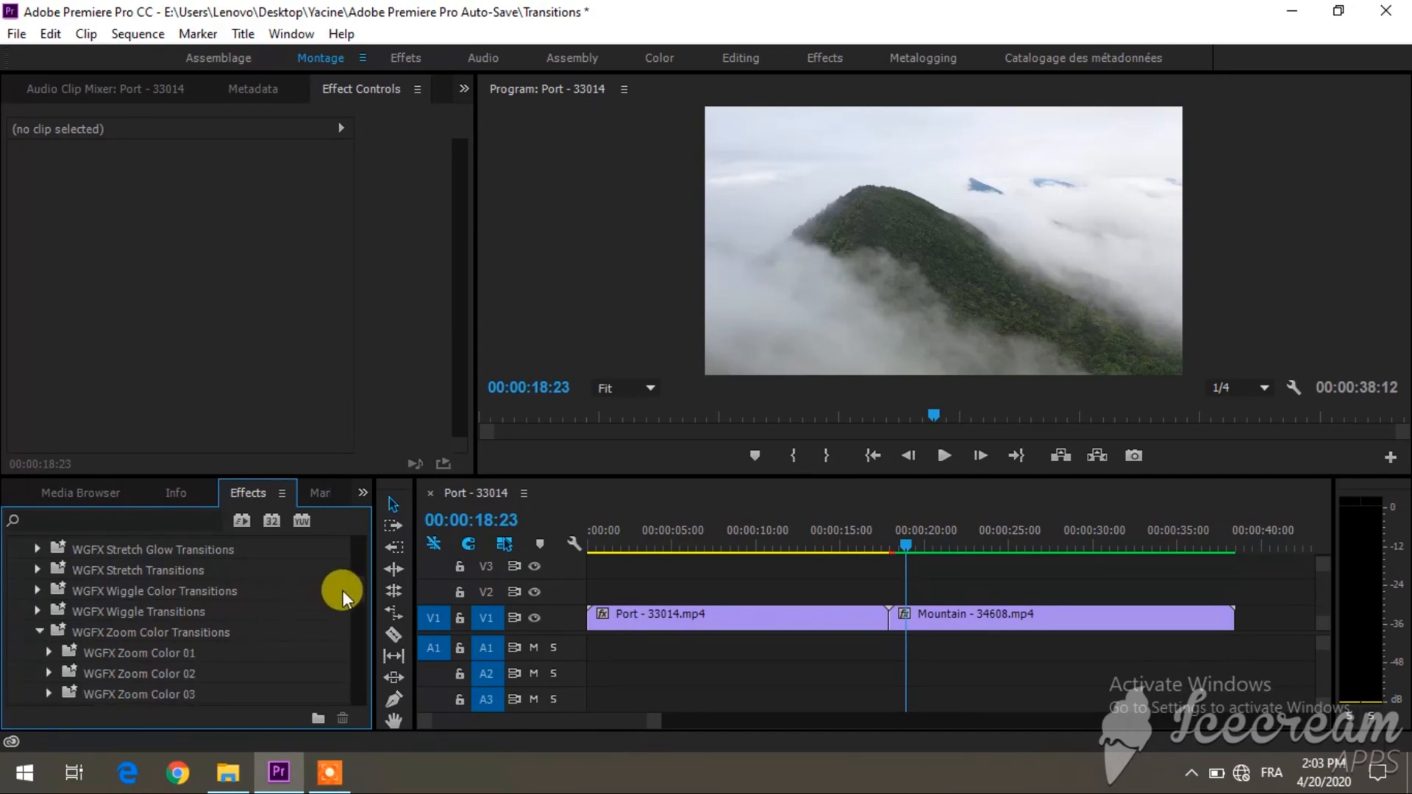
scroll(down, 3)
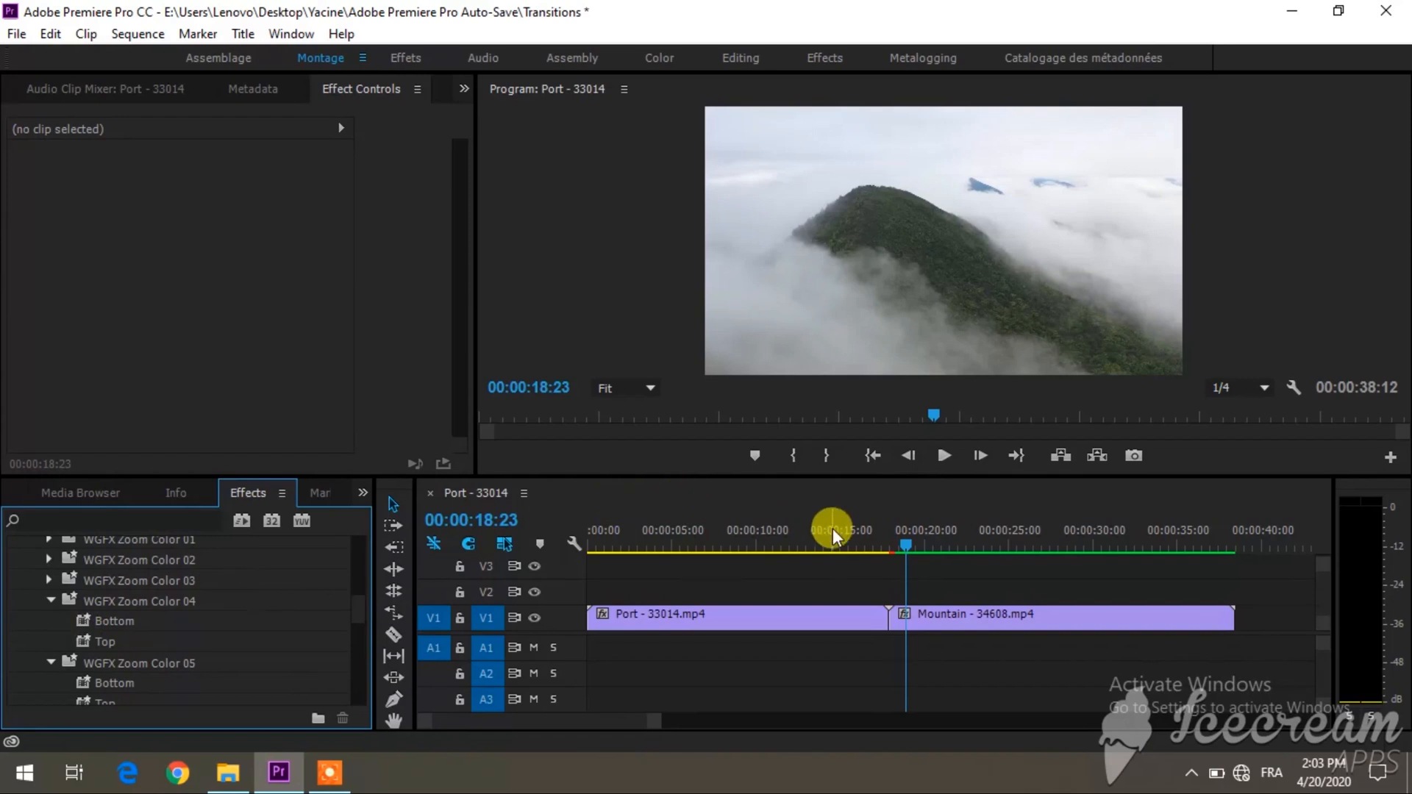
Zoom the timeline in and scrub across the Port–Mountain join to locate points just before and after it.
drag(830, 549, 896, 549)
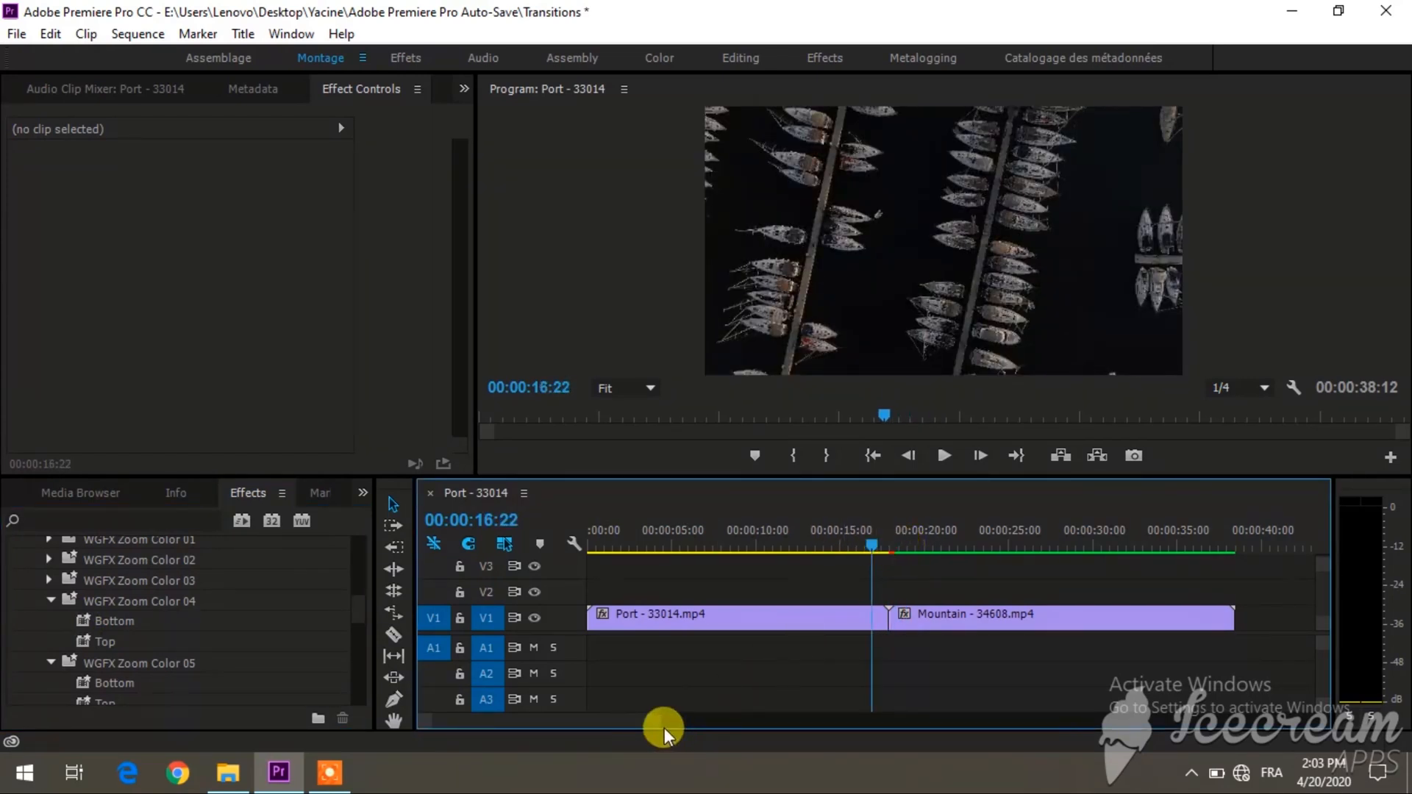
drag(663, 727, 626, 726)
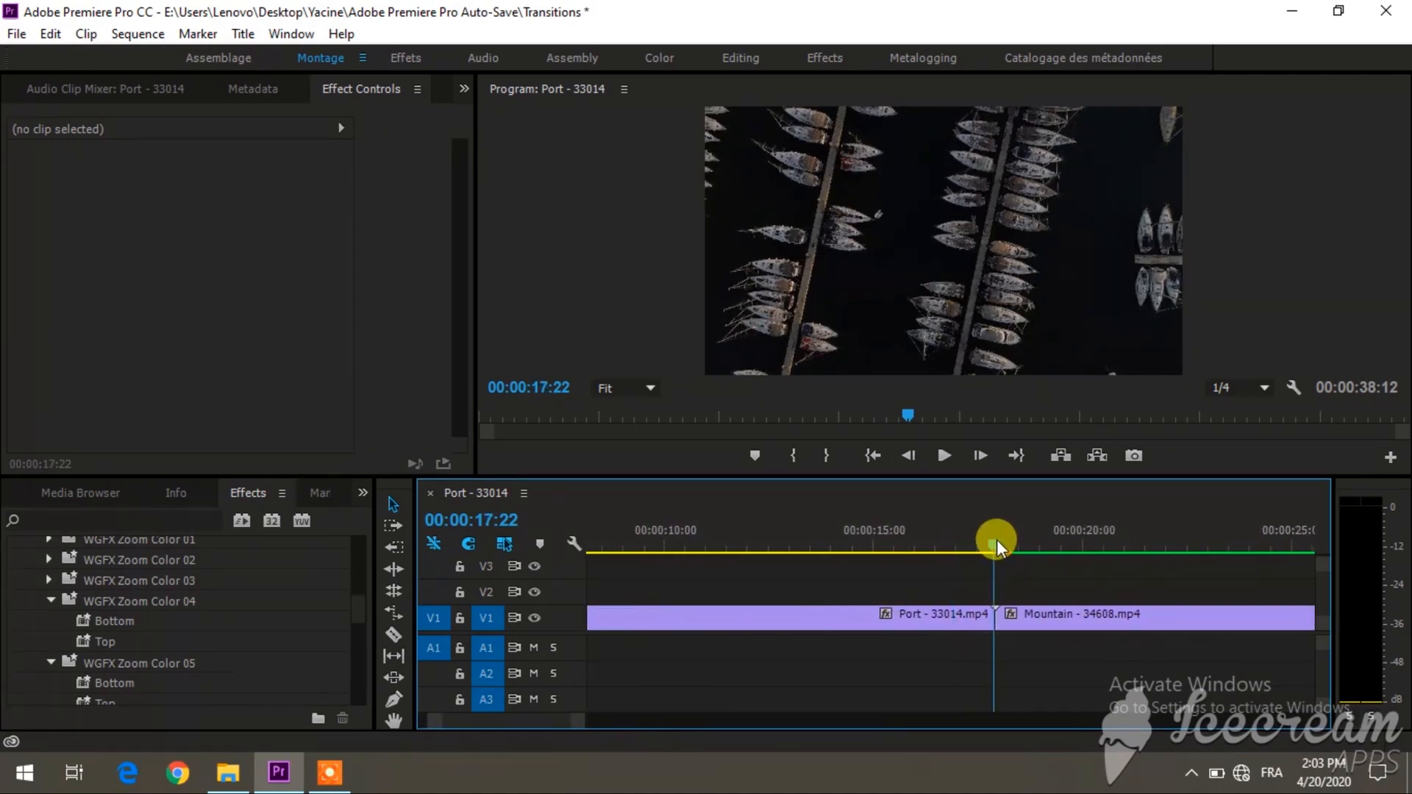
drag(998, 544, 977, 544)
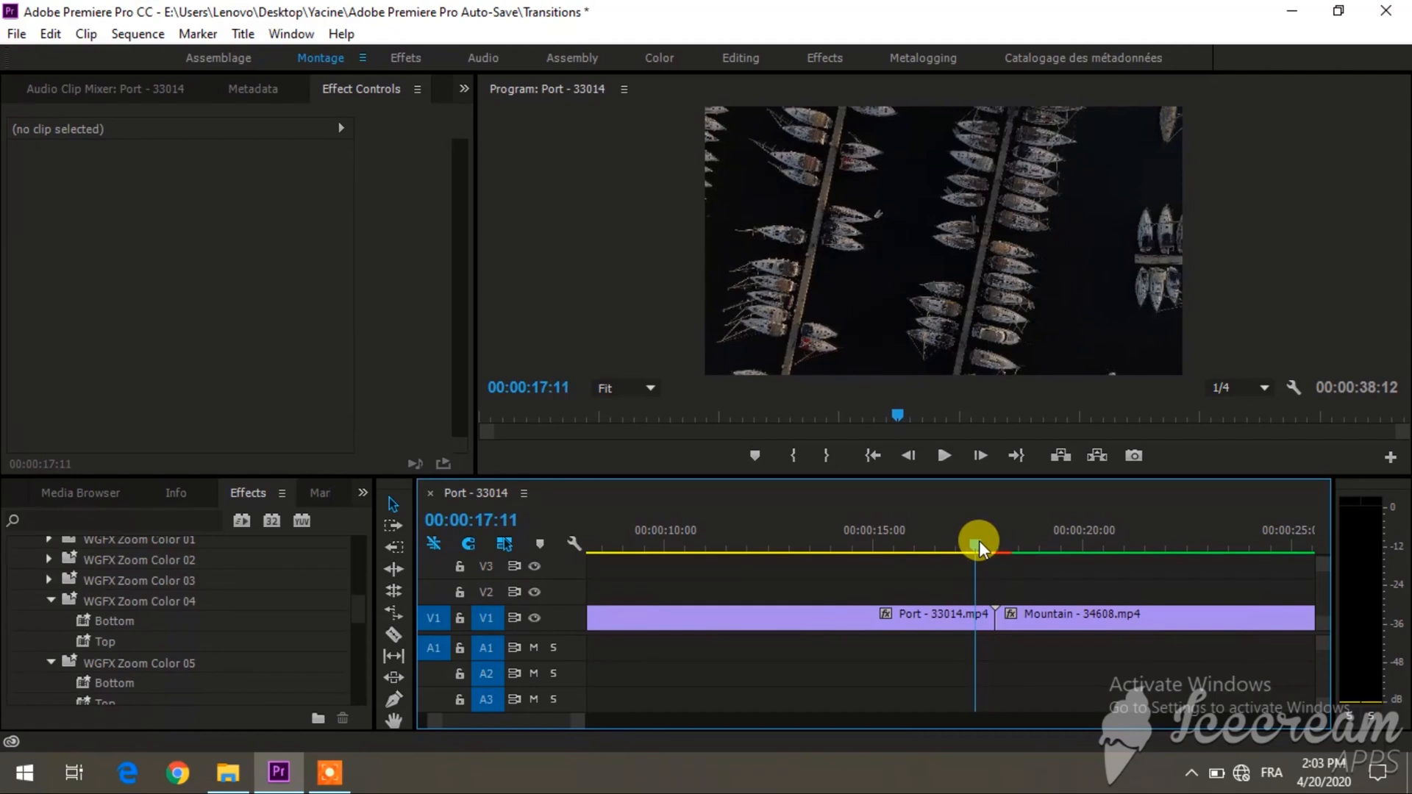
drag(978, 545, 993, 545)
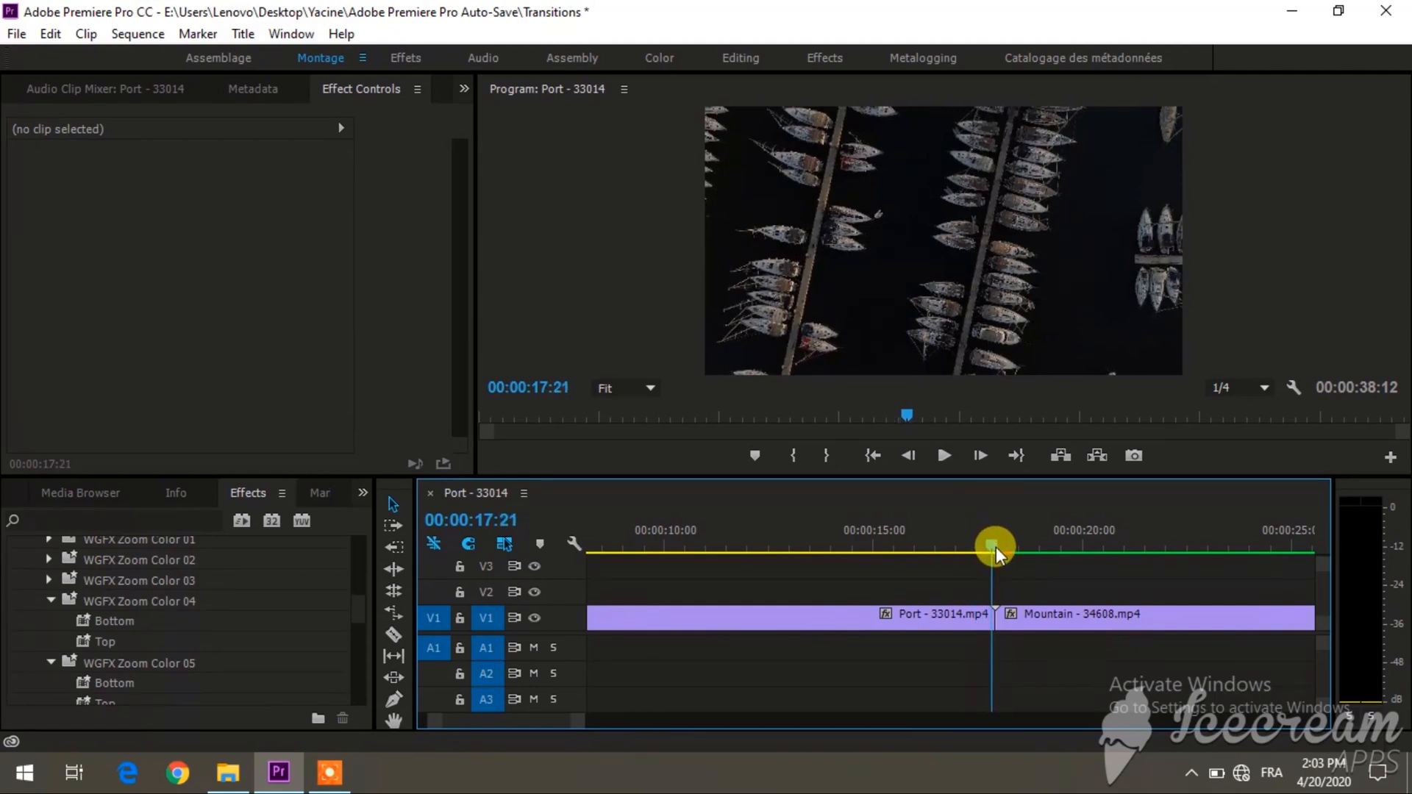
drag(995, 544, 1031, 545)
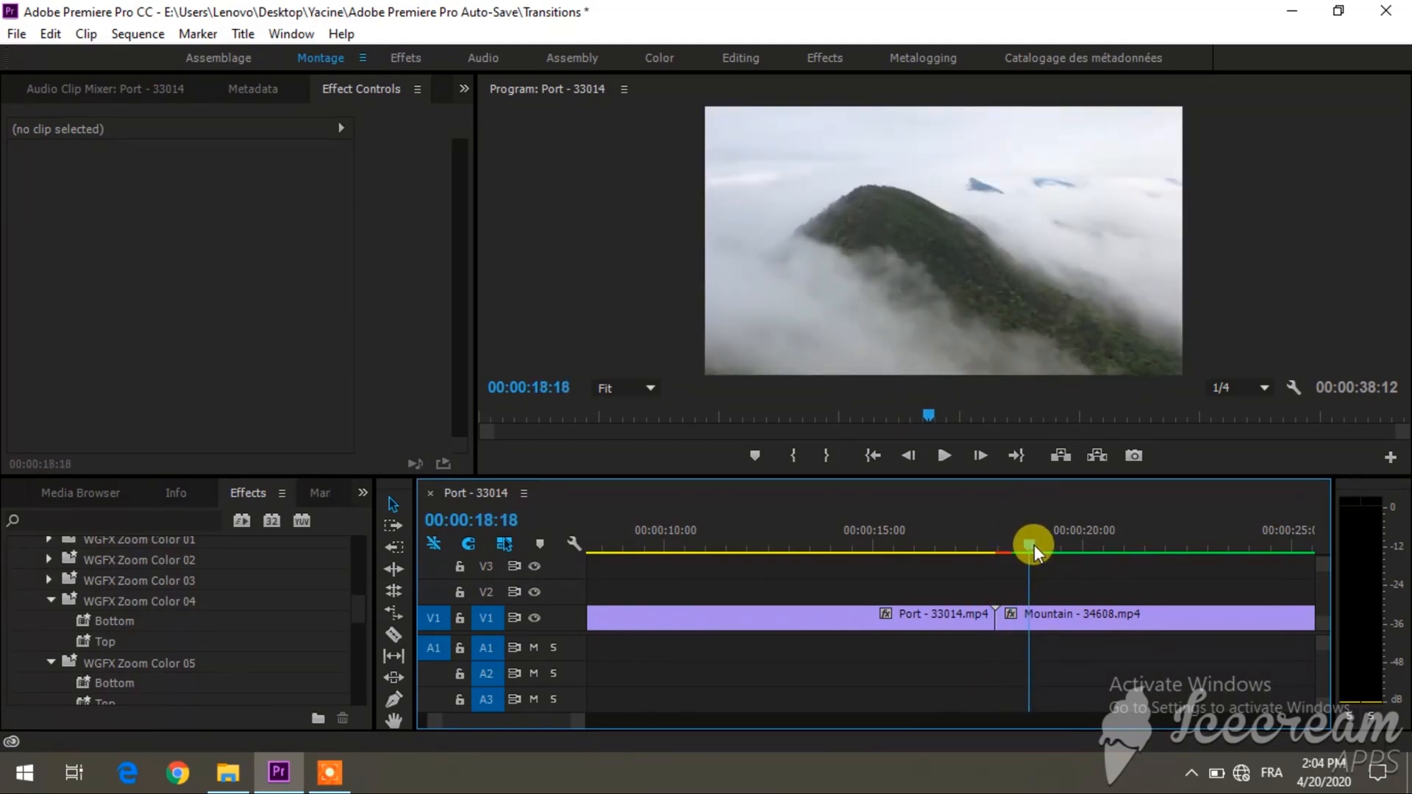
drag(1032, 552, 1008, 552)
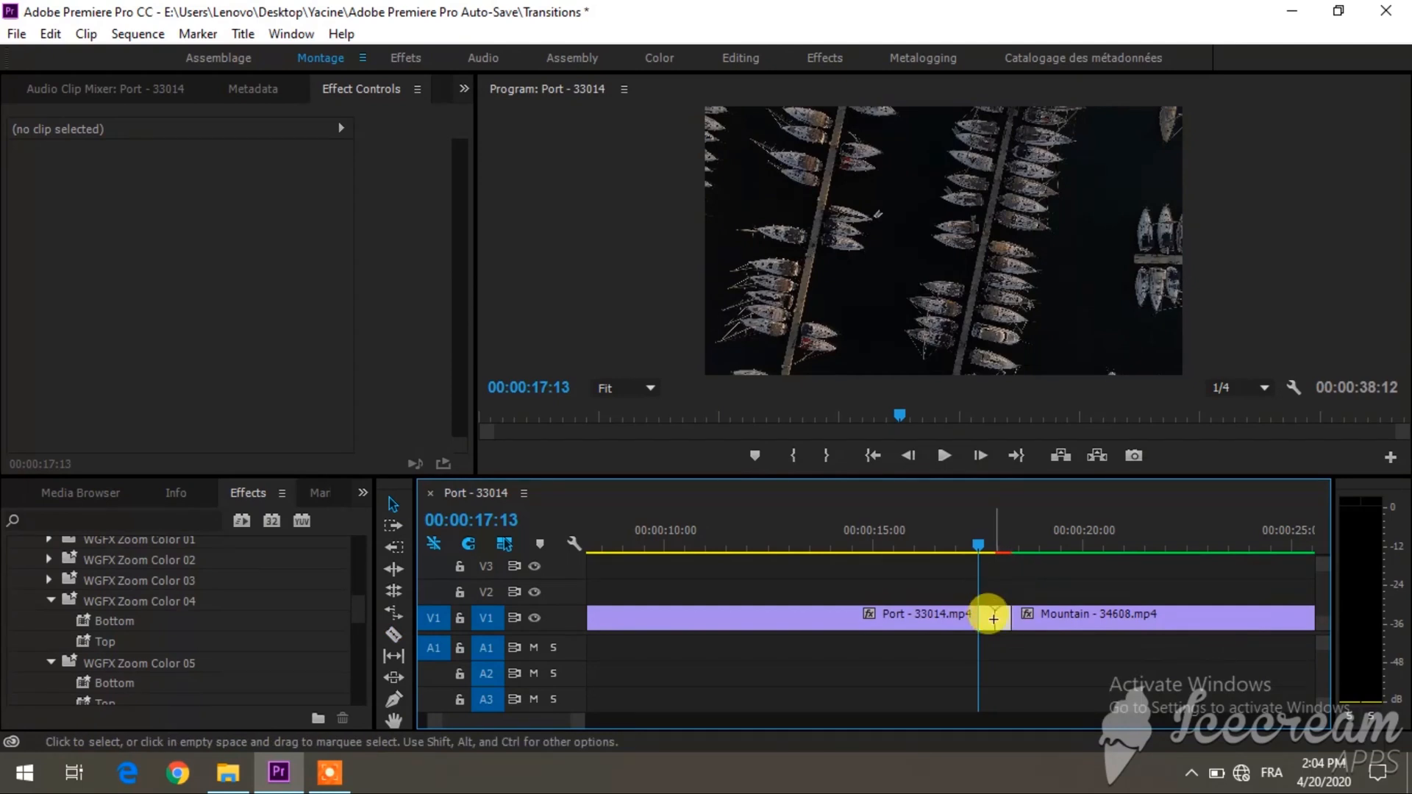
Nest the short join section and apply WGFX Zoom Color 04 Bottom to it, then preview the transition.
right_click(994, 619)
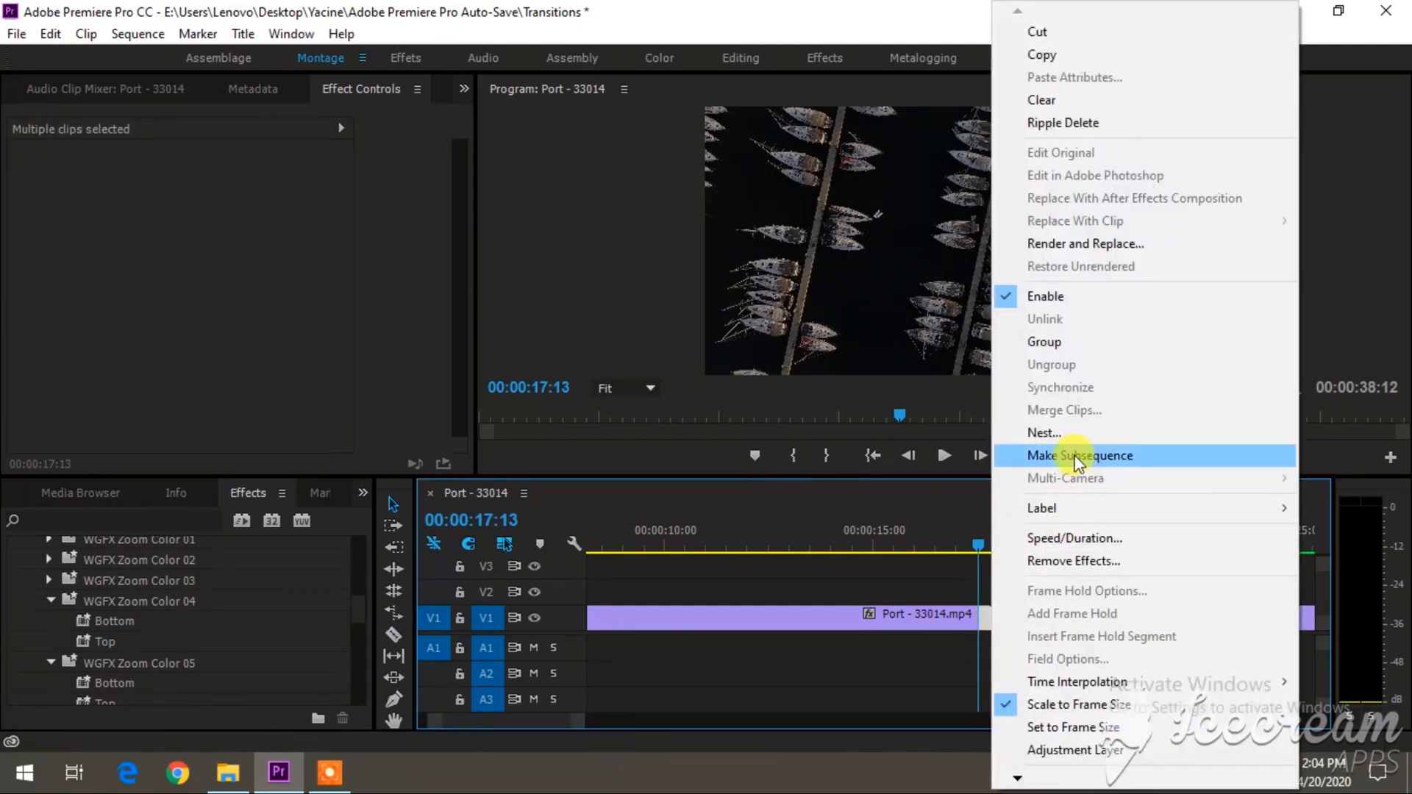
click(1080, 455)
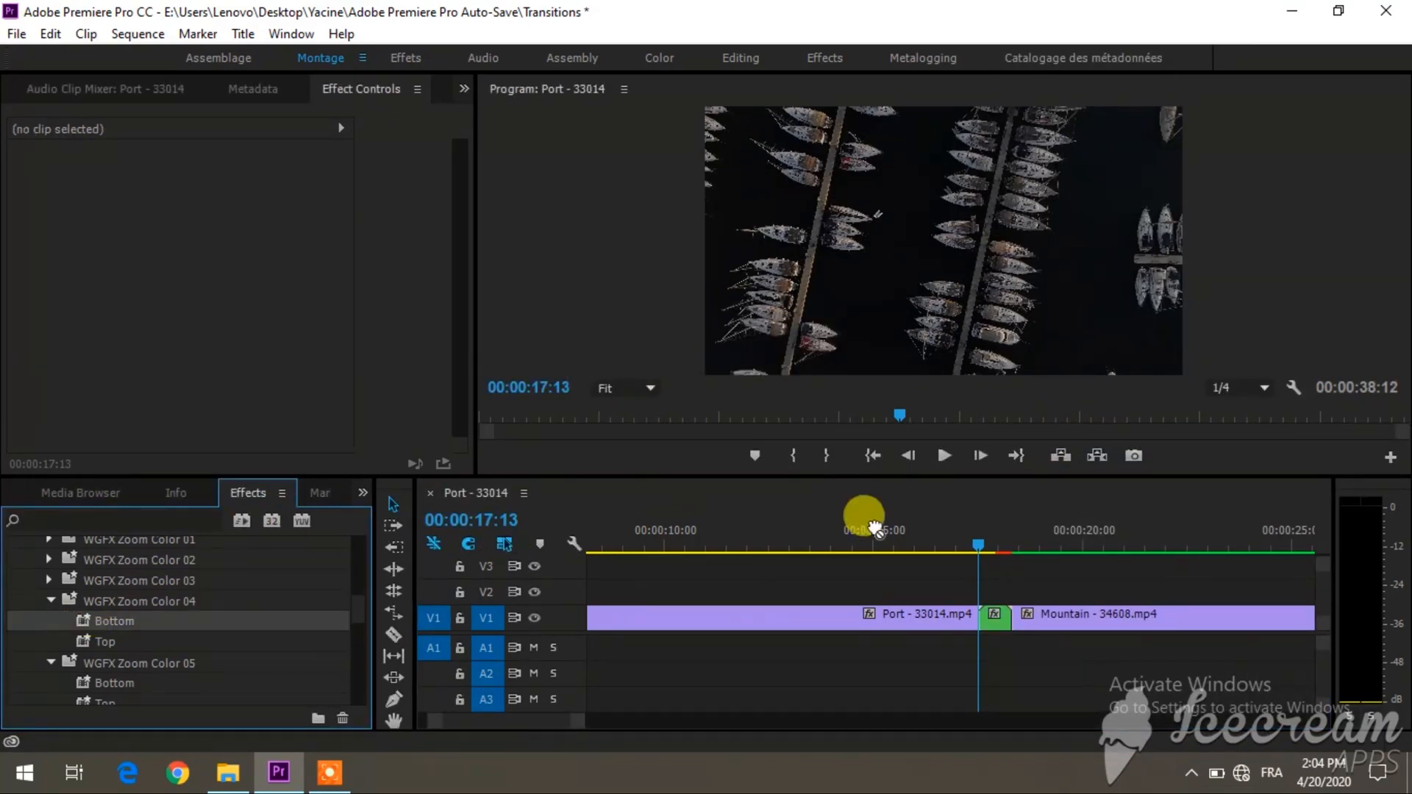
click(994, 614)
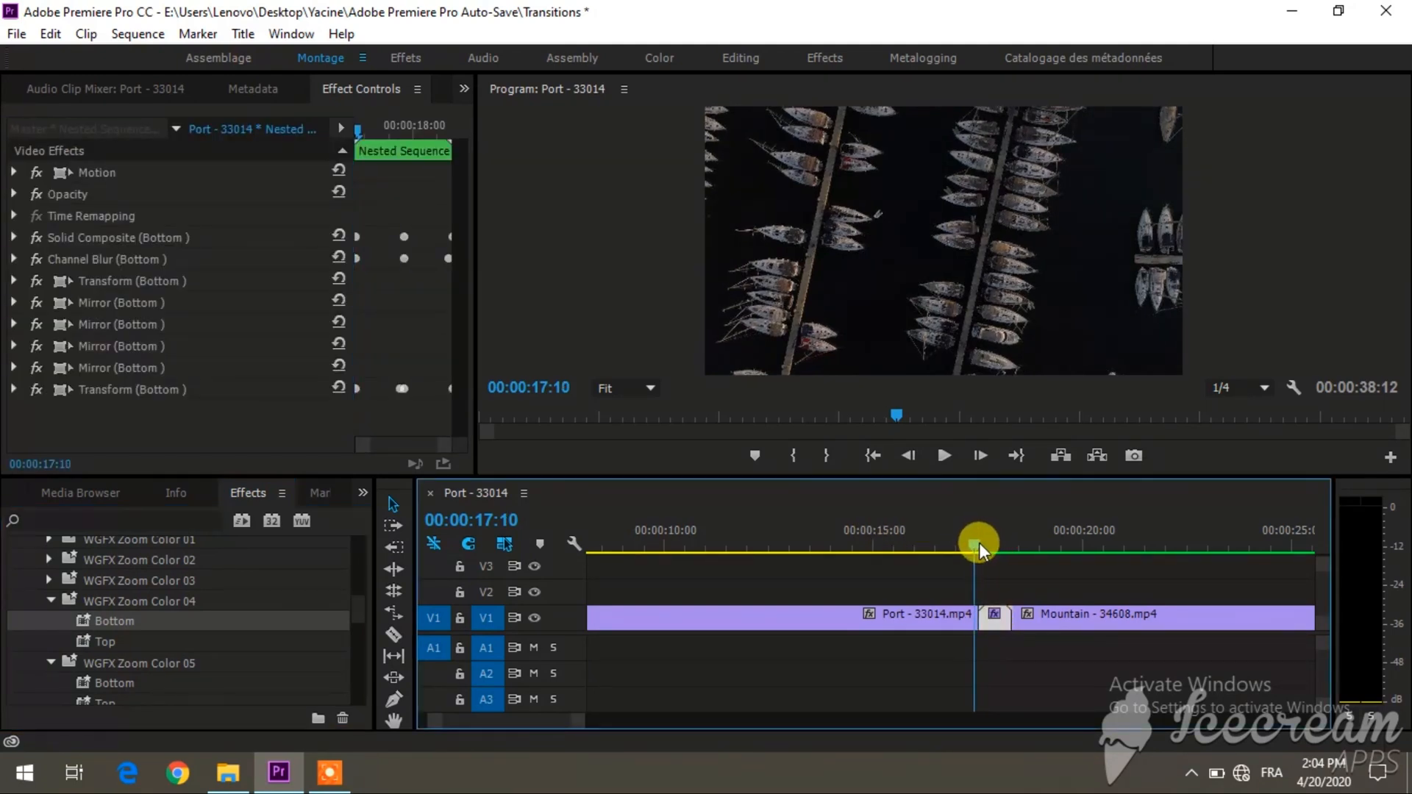
click(944, 456)
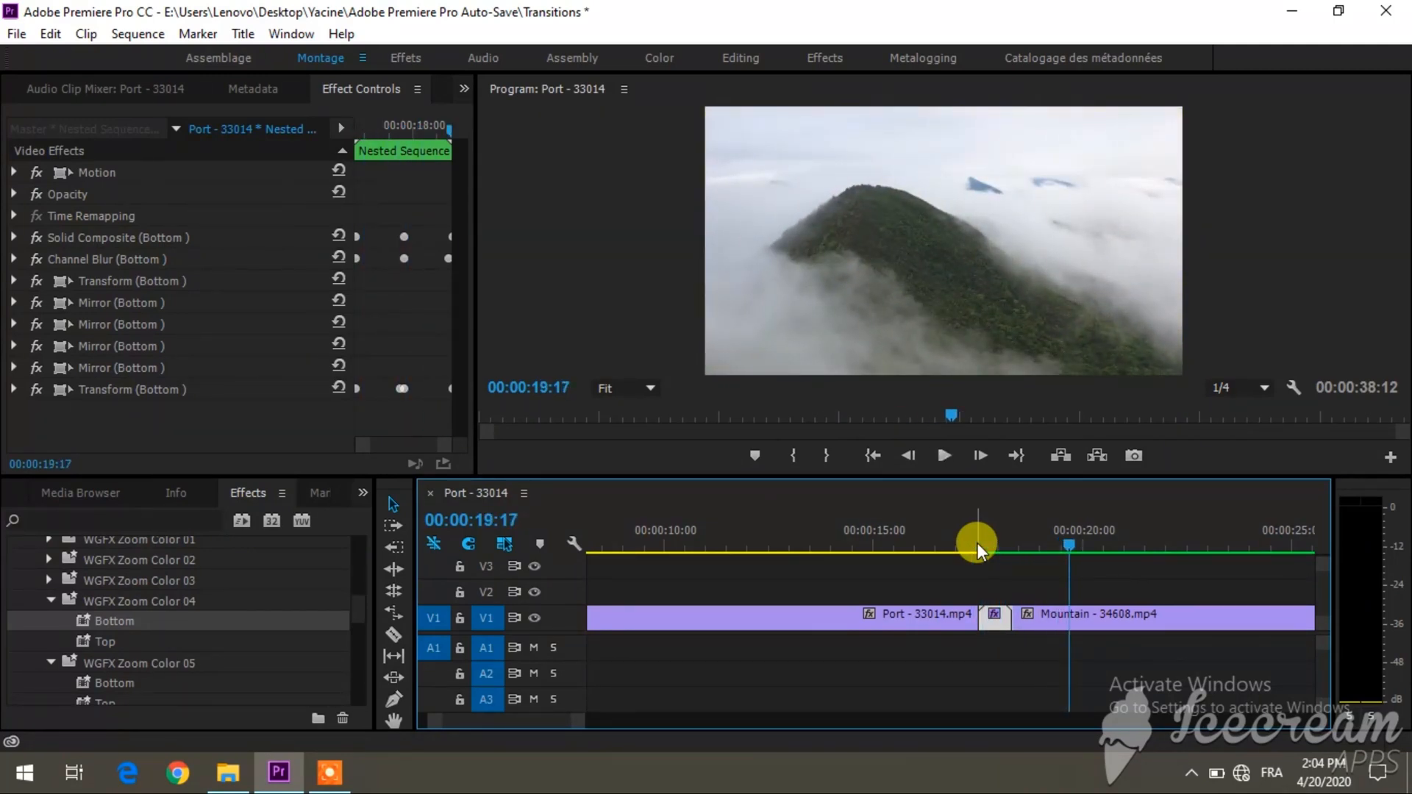
Create a new 2560×1440 Adjustment Layer item in the Project panel with default settings.
click(81, 493)
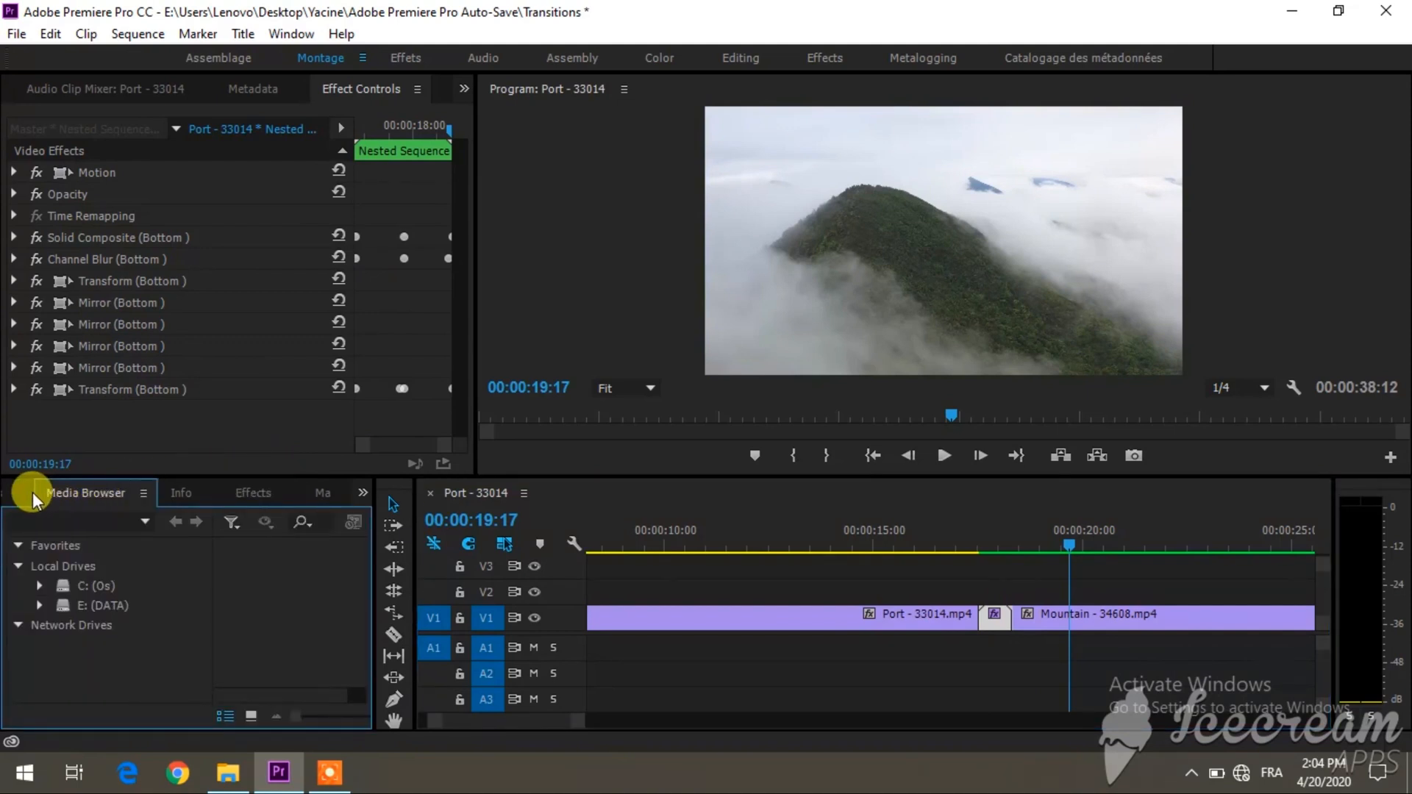
click(62, 494)
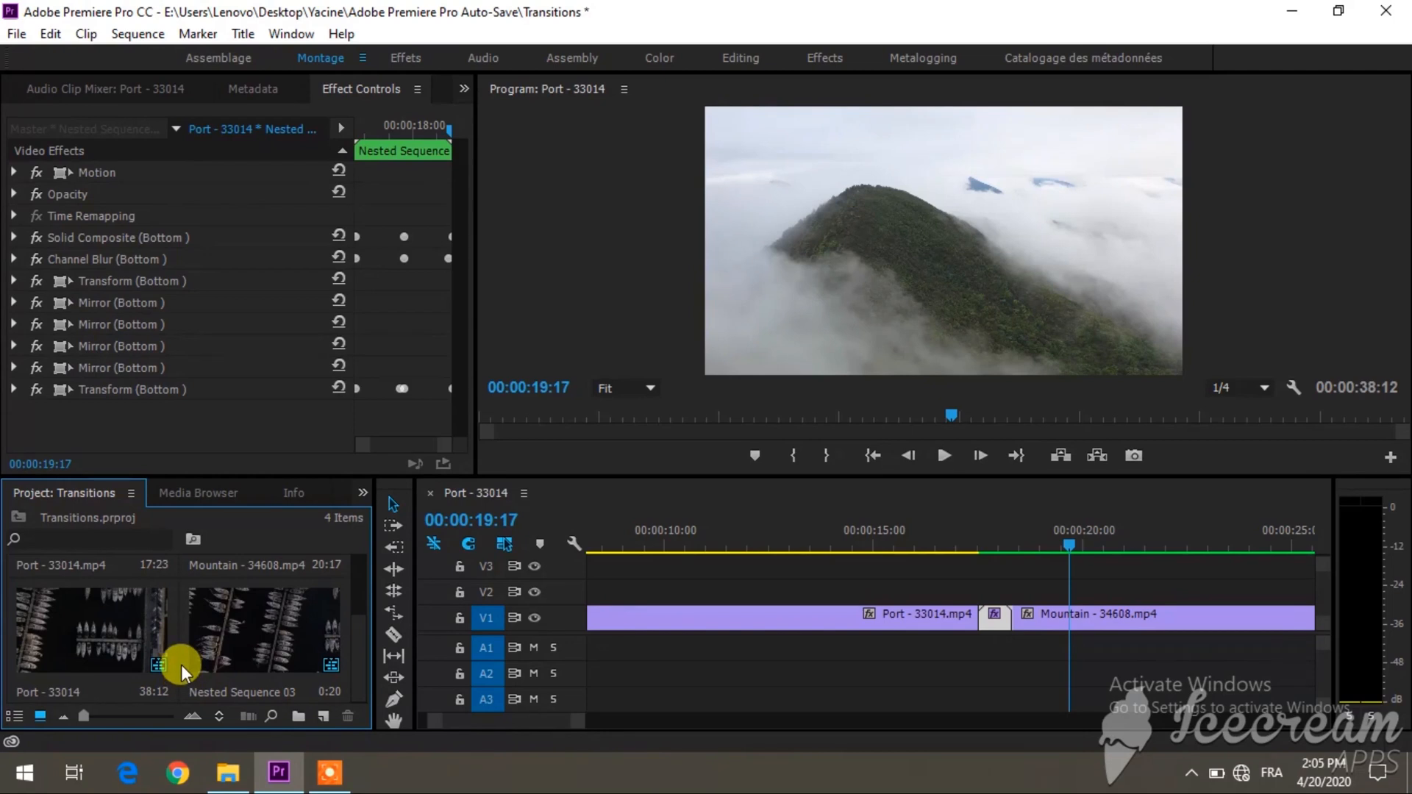
click(321, 715)
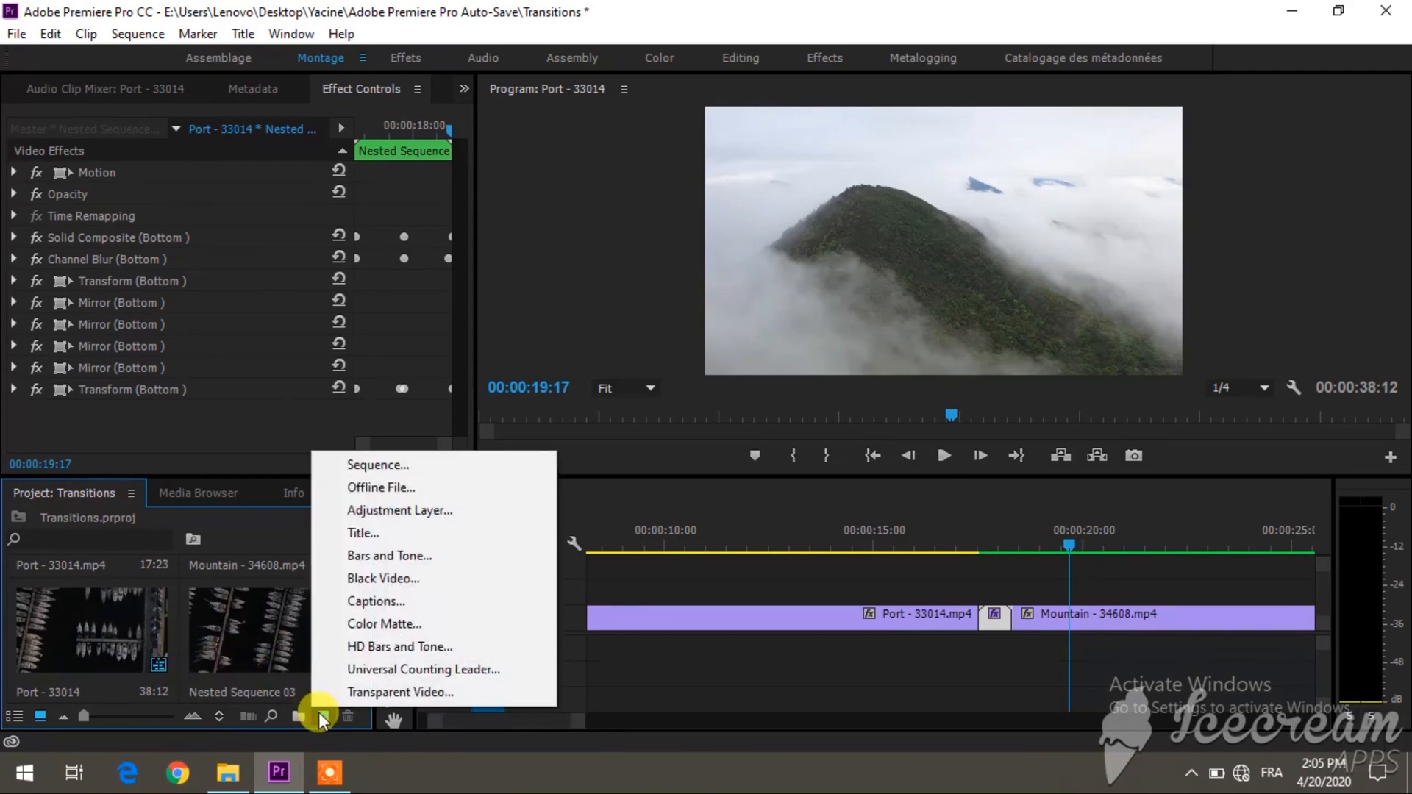
mouse_move(423, 514)
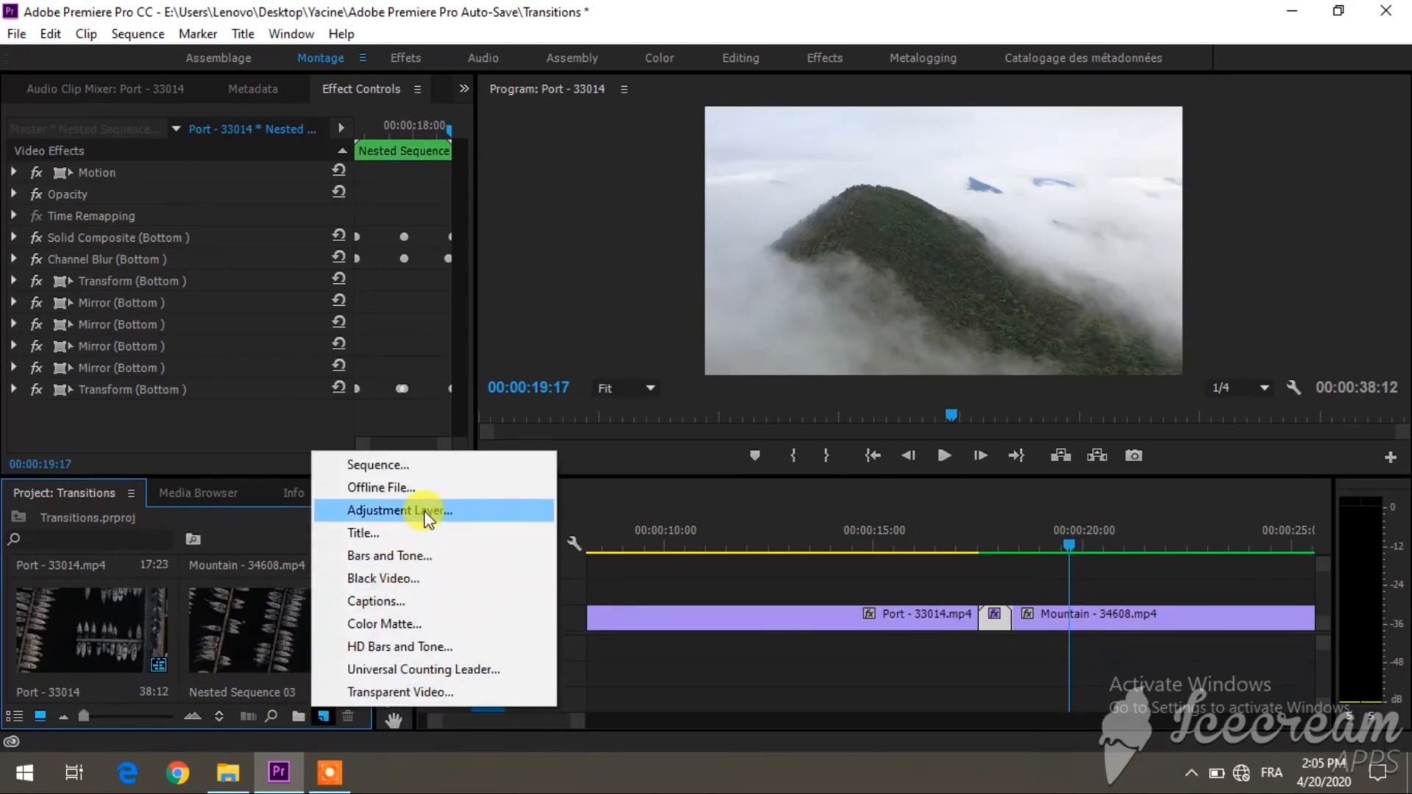
click(400, 511)
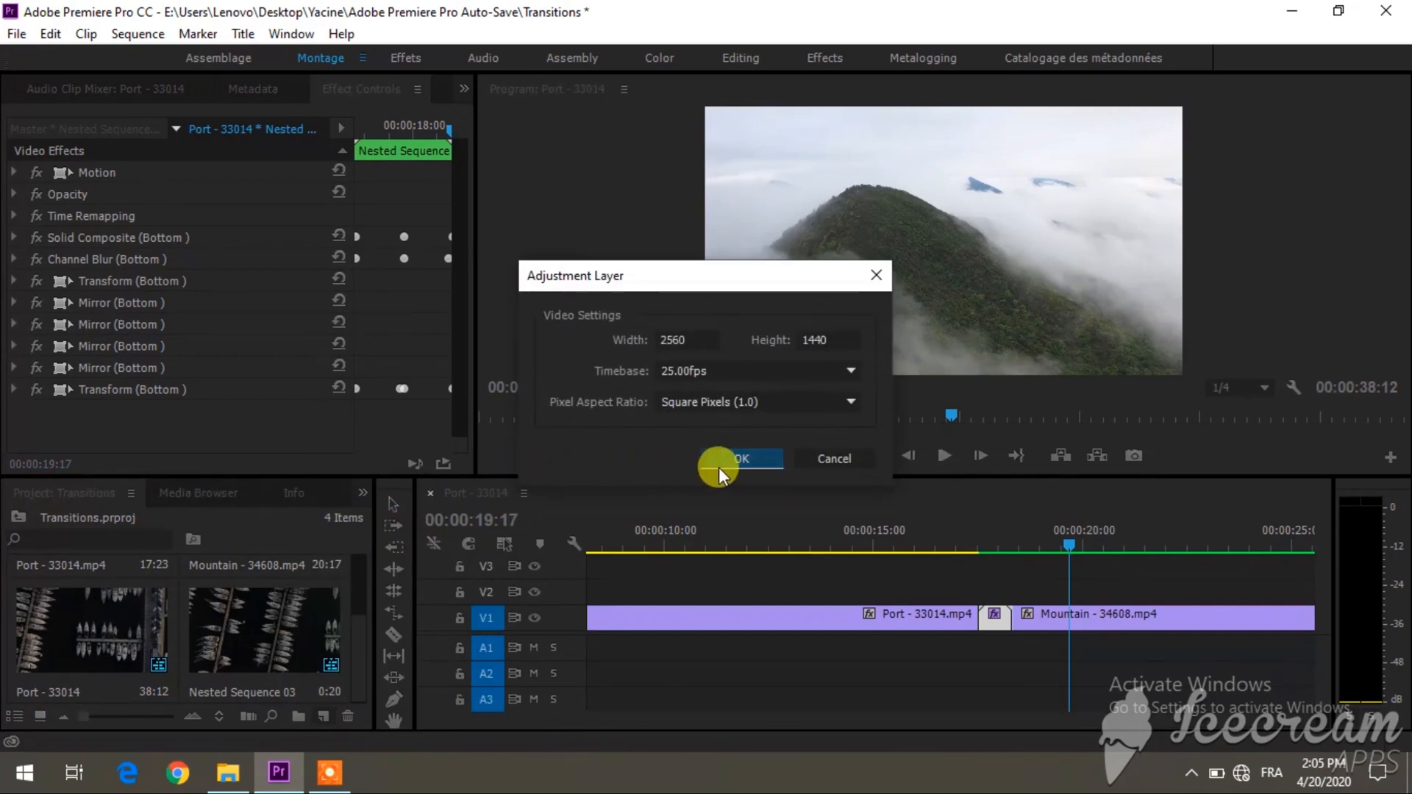
click(738, 459)
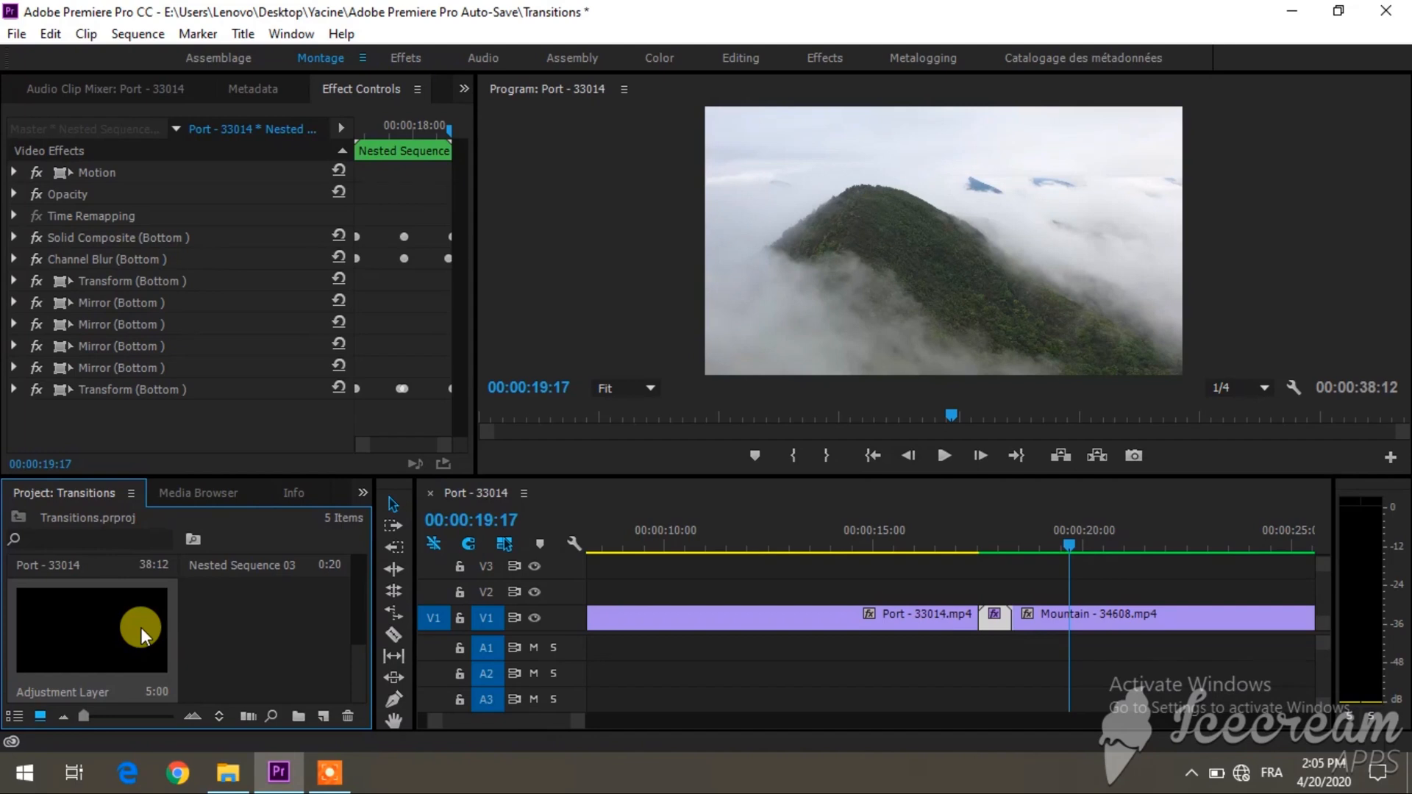
Place the Adjustment Layer on V2 over the join and cut it at the nested section's edge.
drag(139, 631, 874, 594)
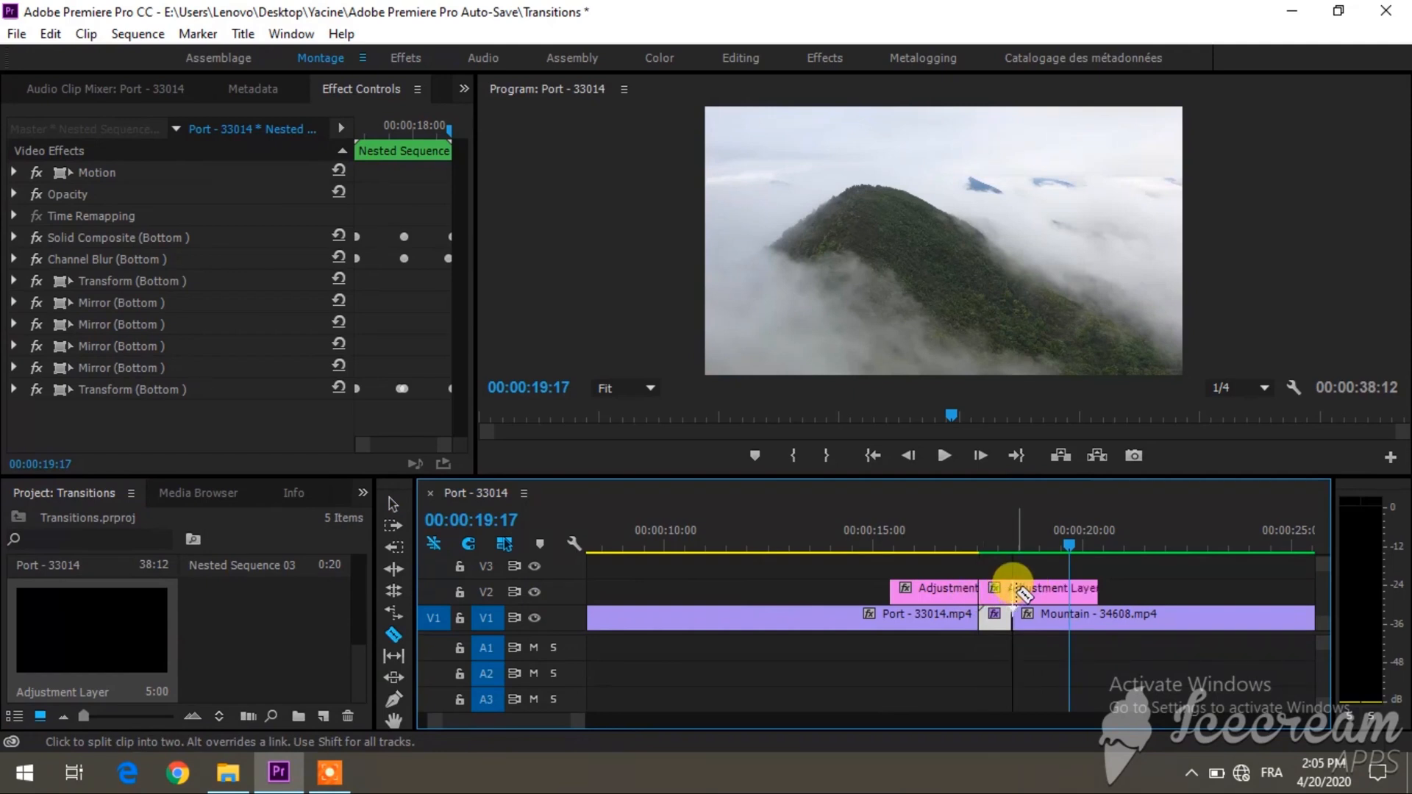
click(1054, 588)
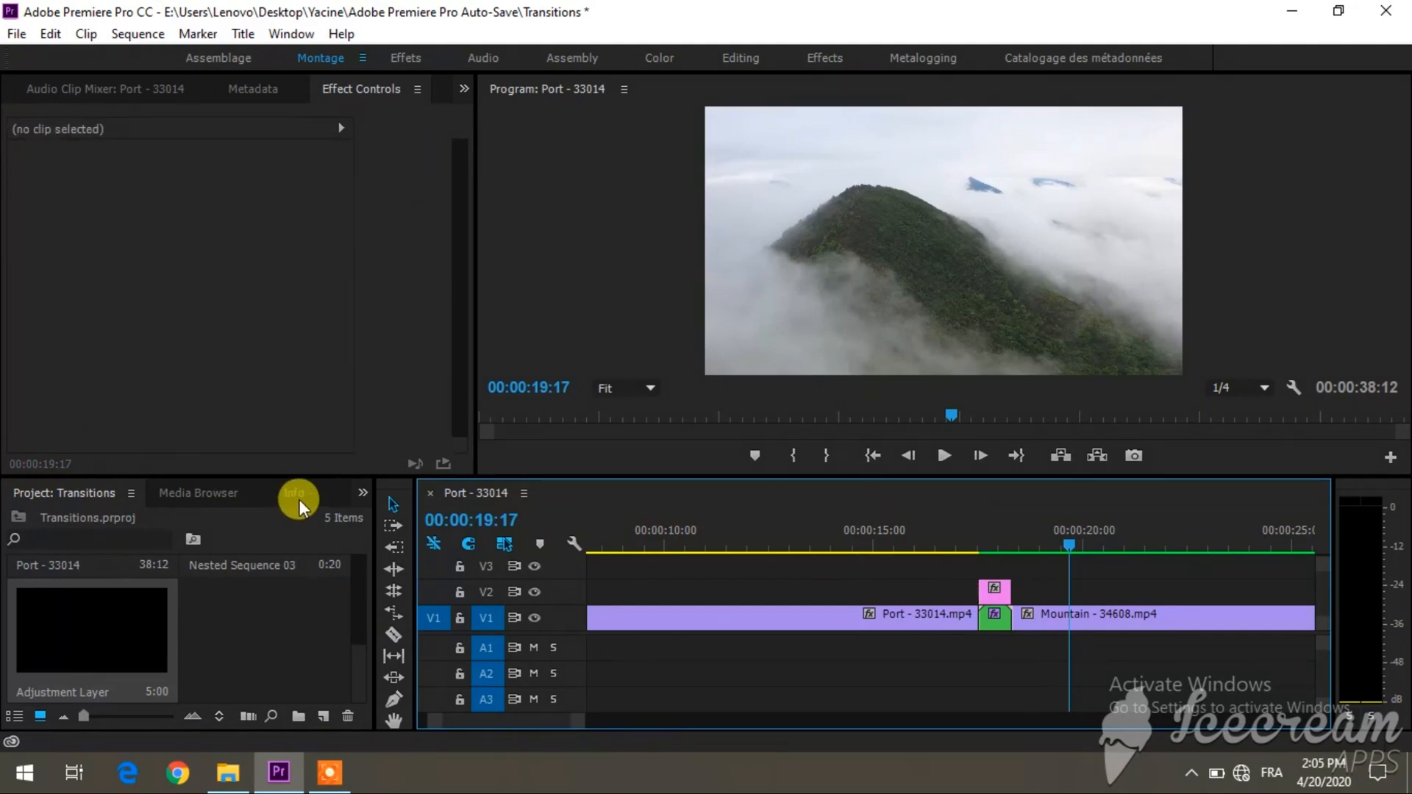
click(363, 493)
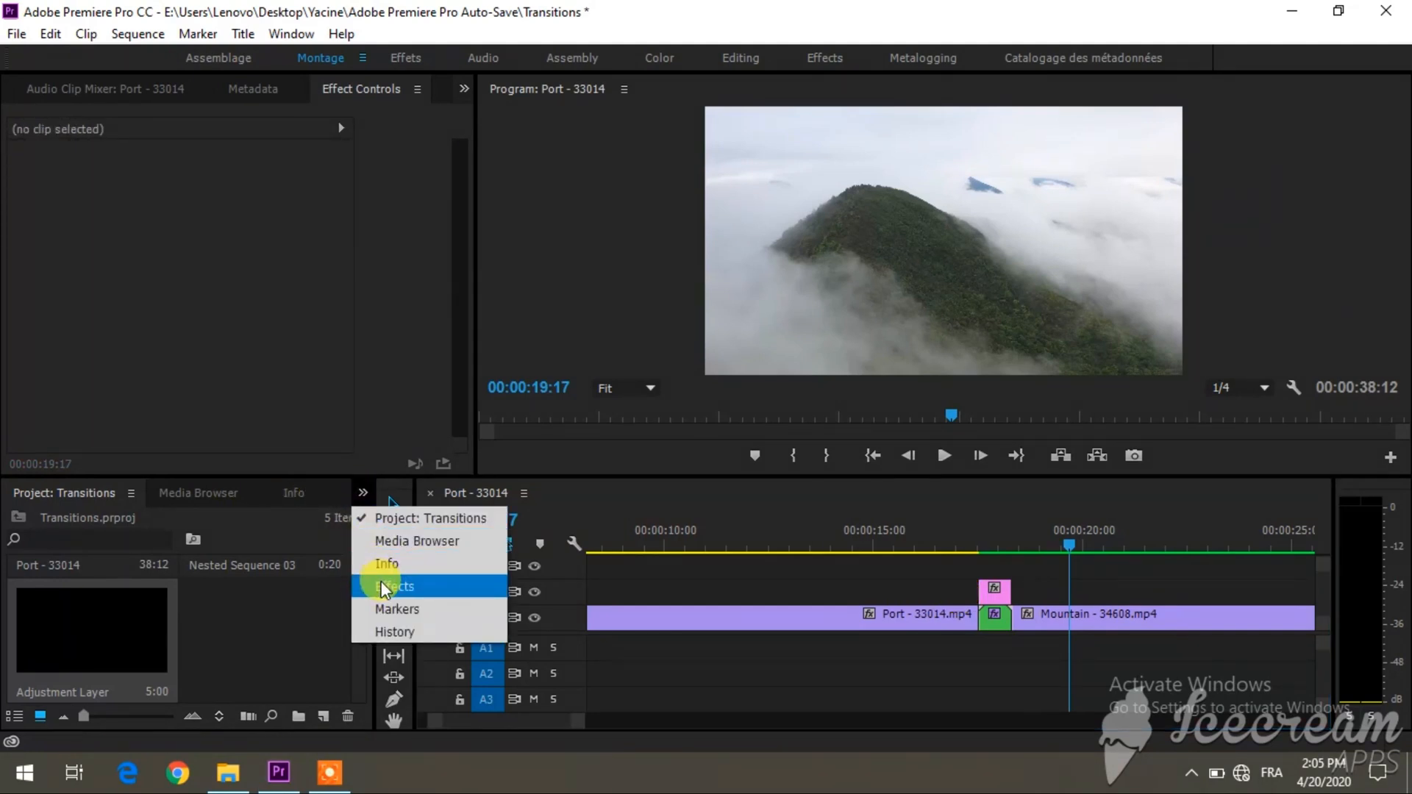
Apply WGFX Zoom Color 05 Bottom to the adjustment layer clip above the nested join section.
click(395, 586)
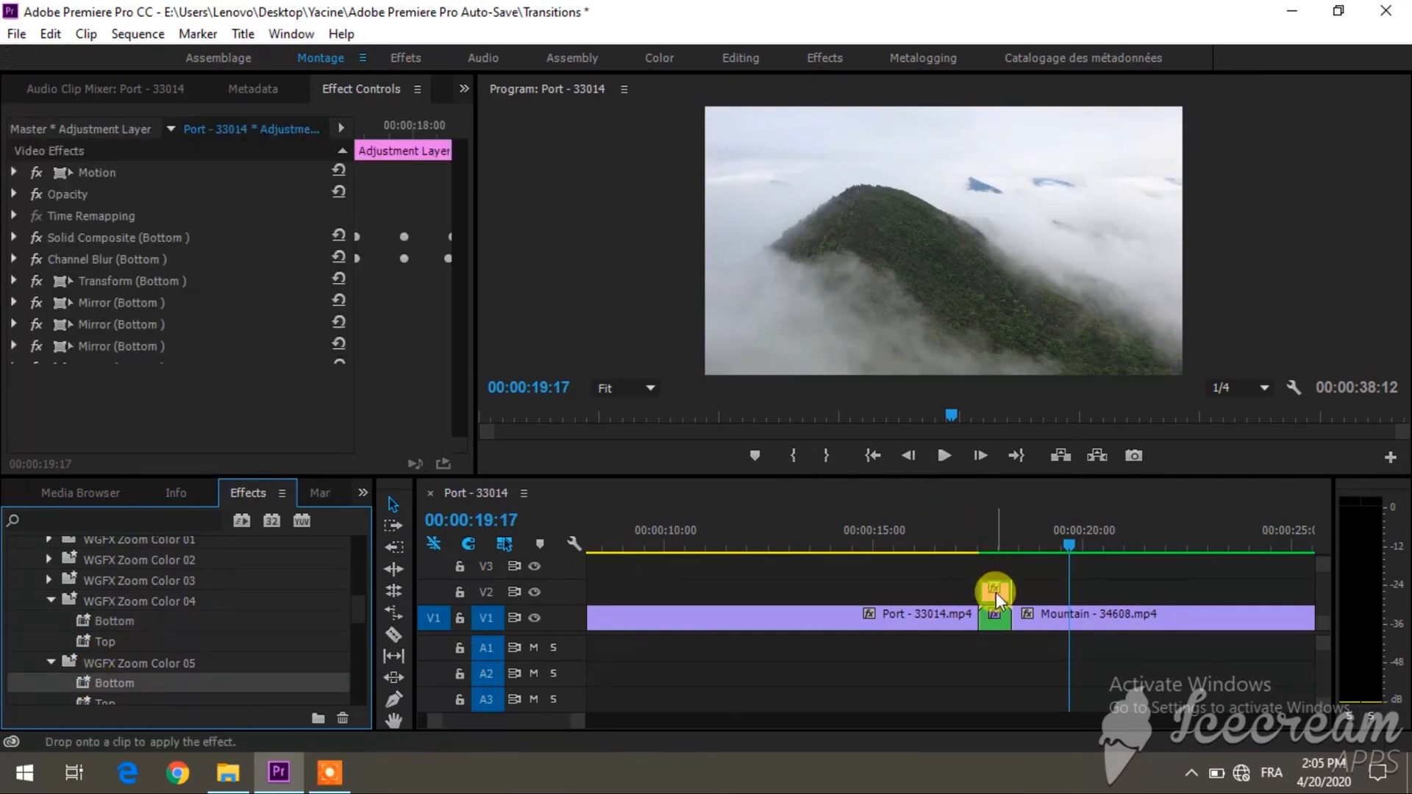
drag(1067, 545, 979, 545)
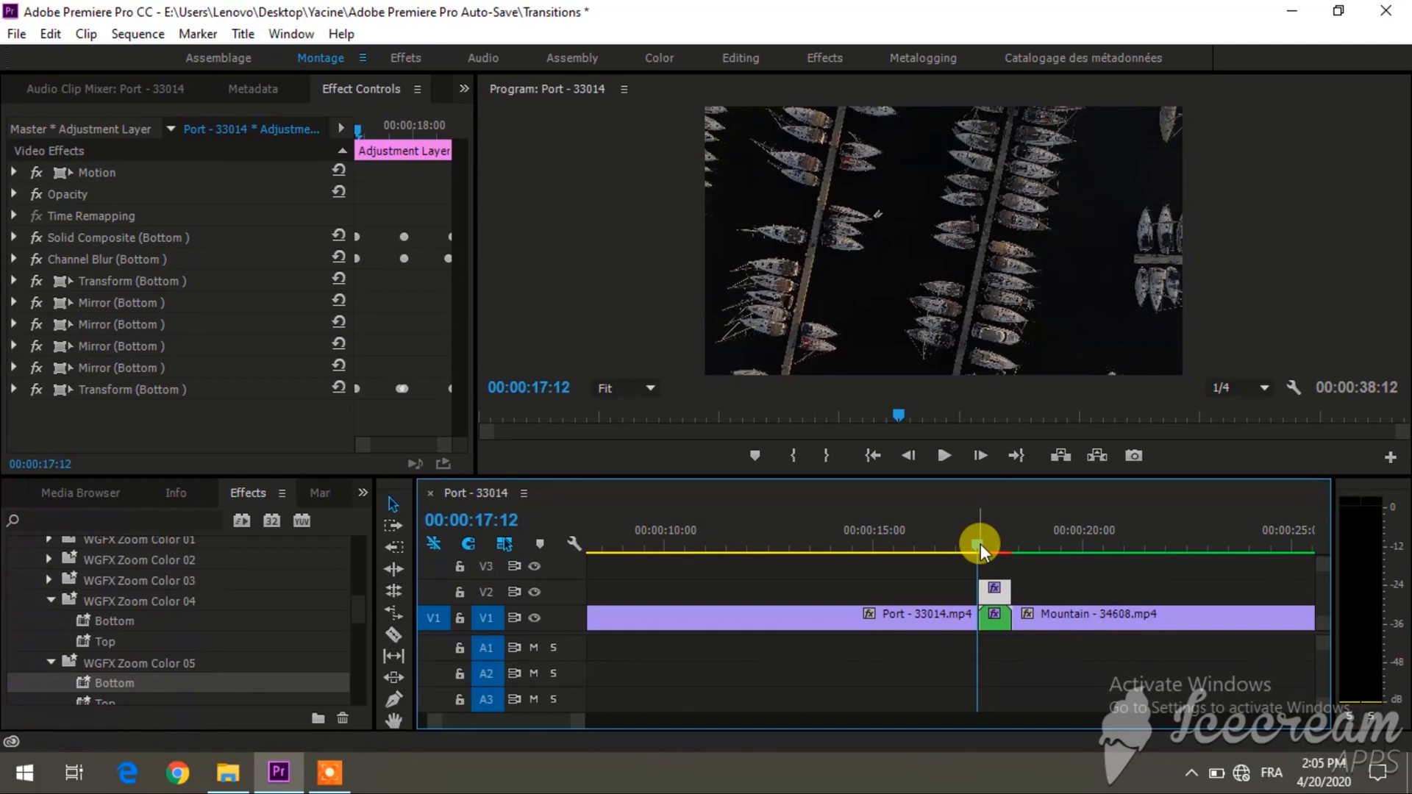
click(995, 616)
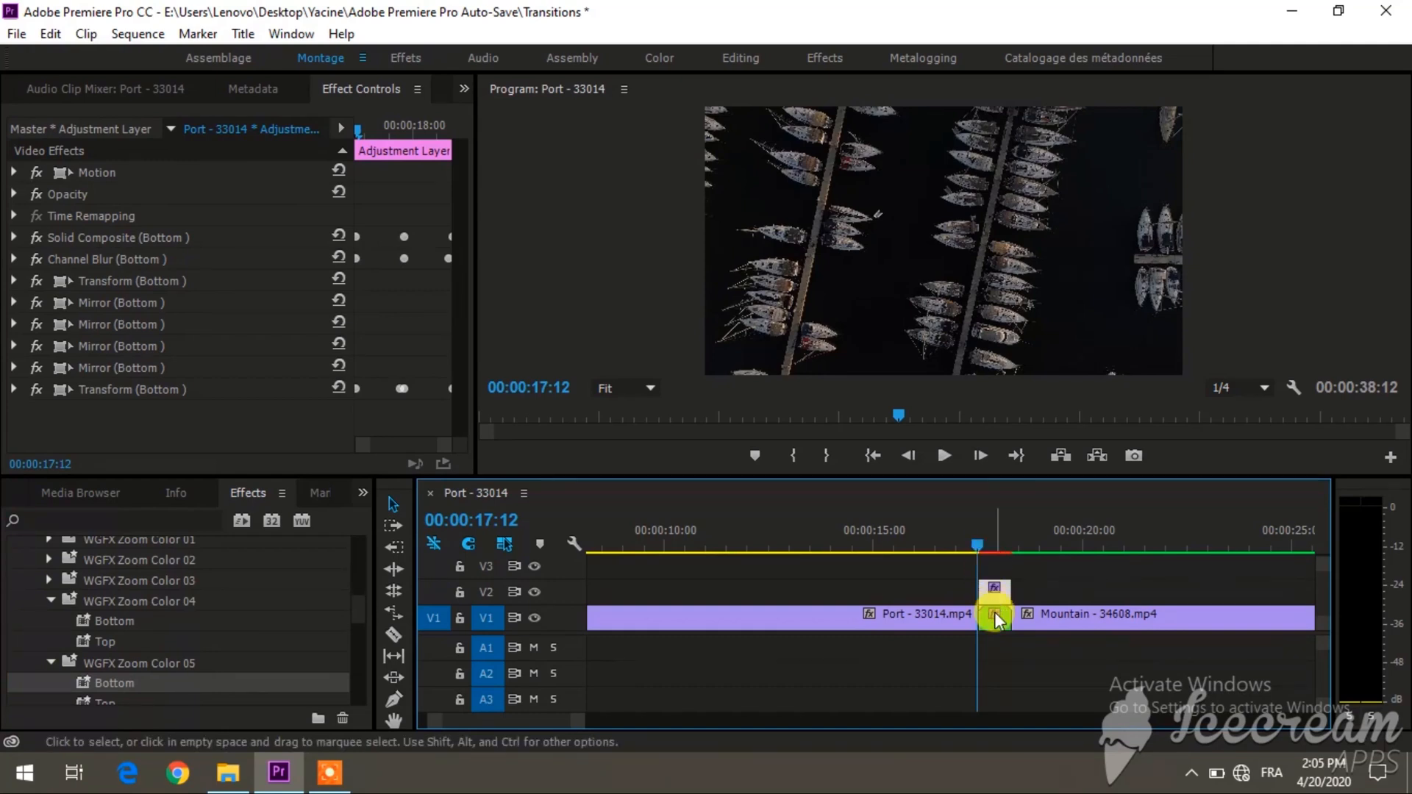